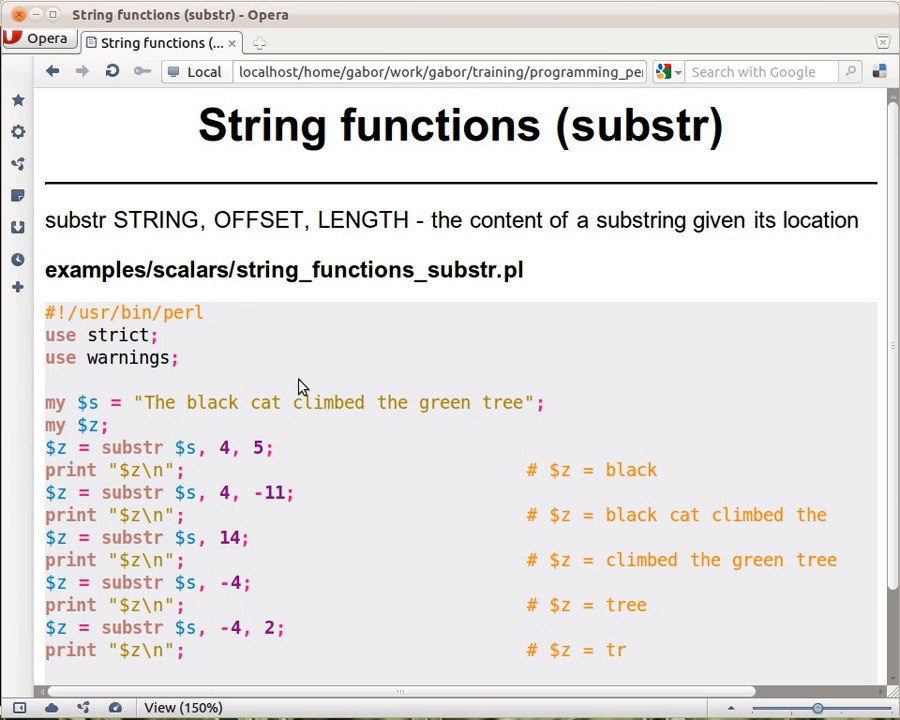
mouse_move(158, 243)
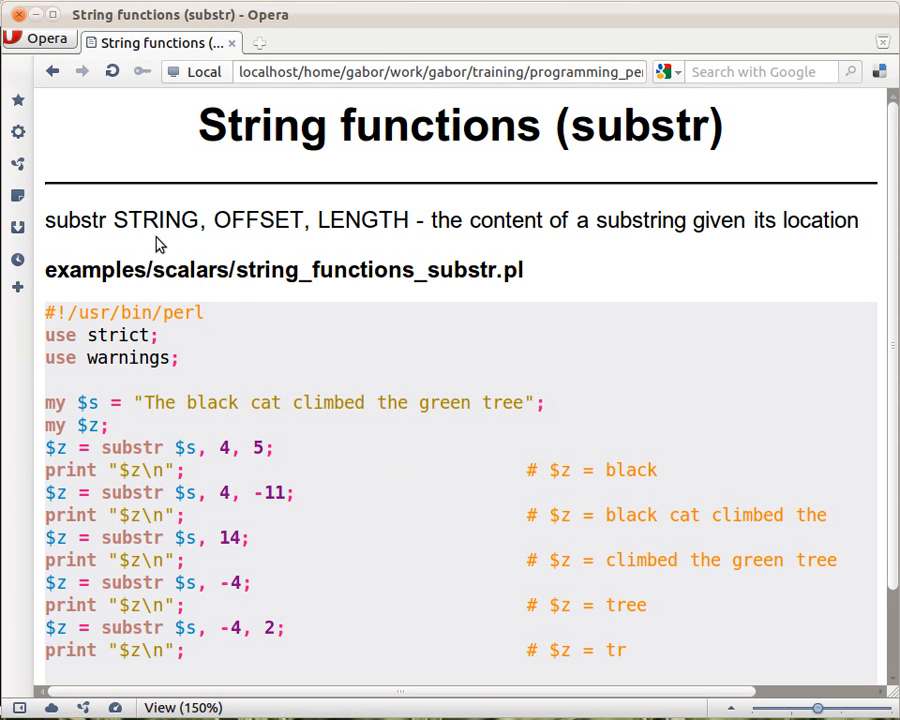
mouse_move(237, 245)
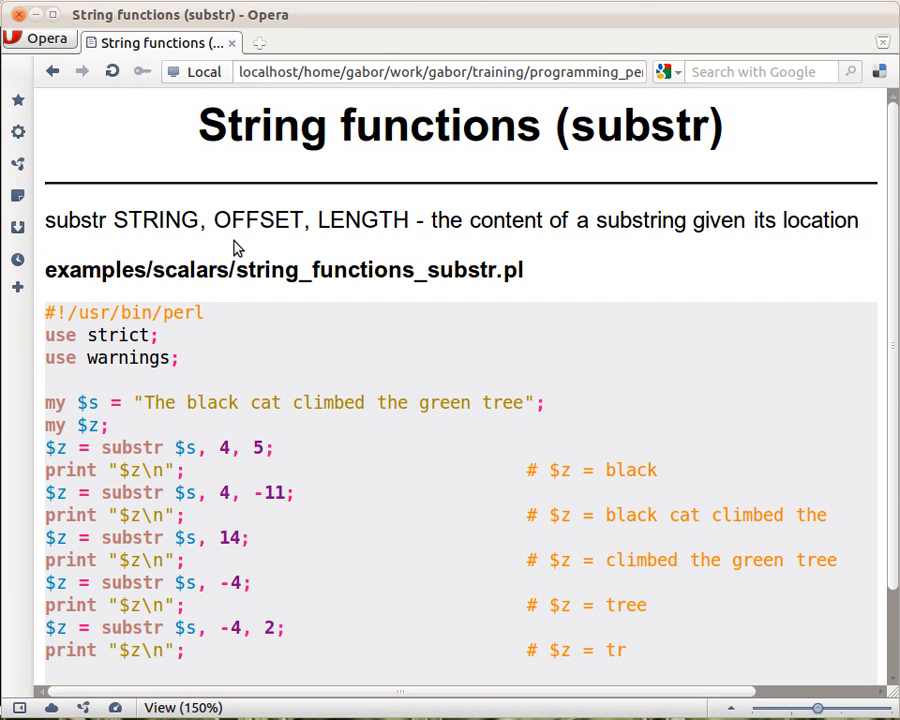
mouse_move(383, 471)
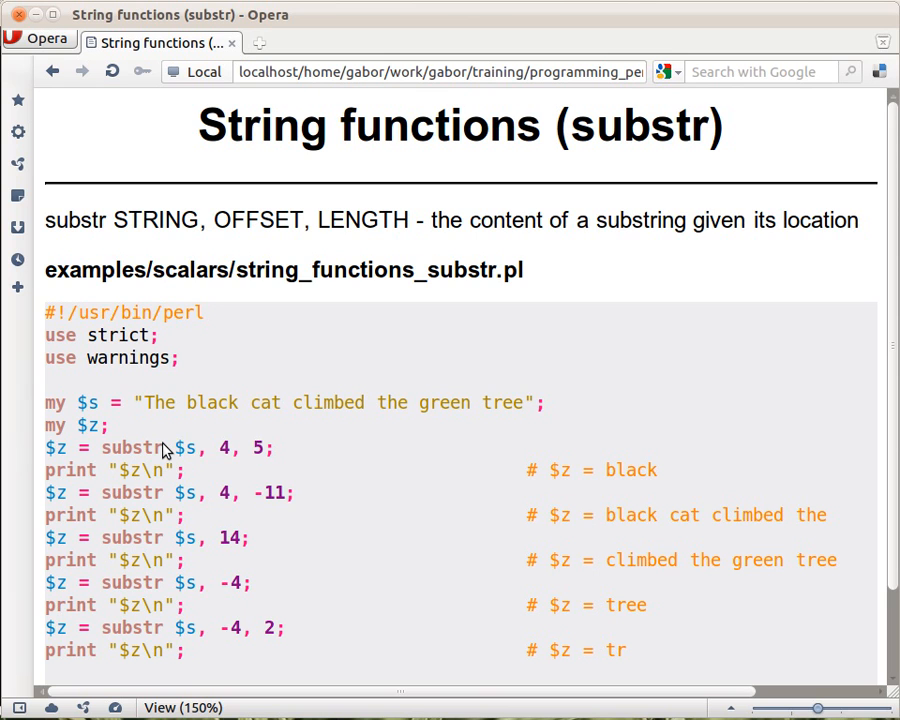
mouse_move(133, 420)
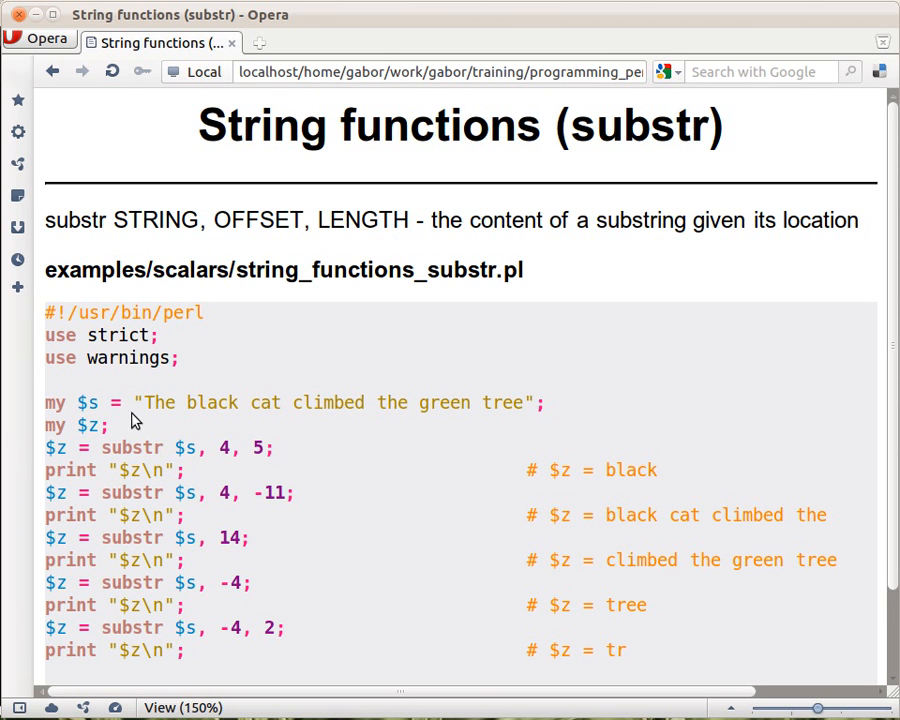
mouse_move(252, 413)
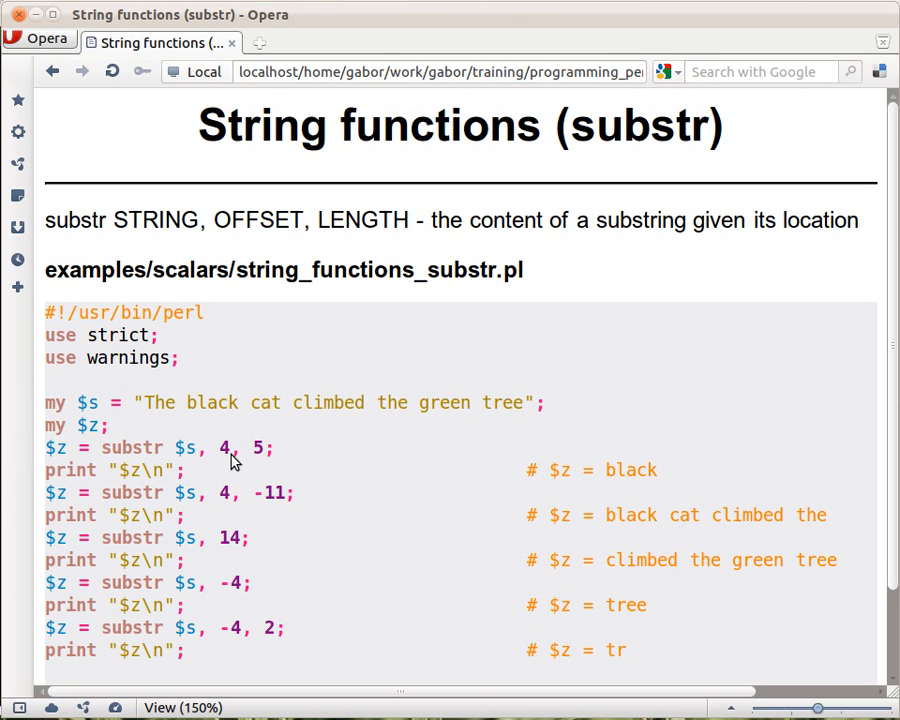
mouse_move(178, 425)
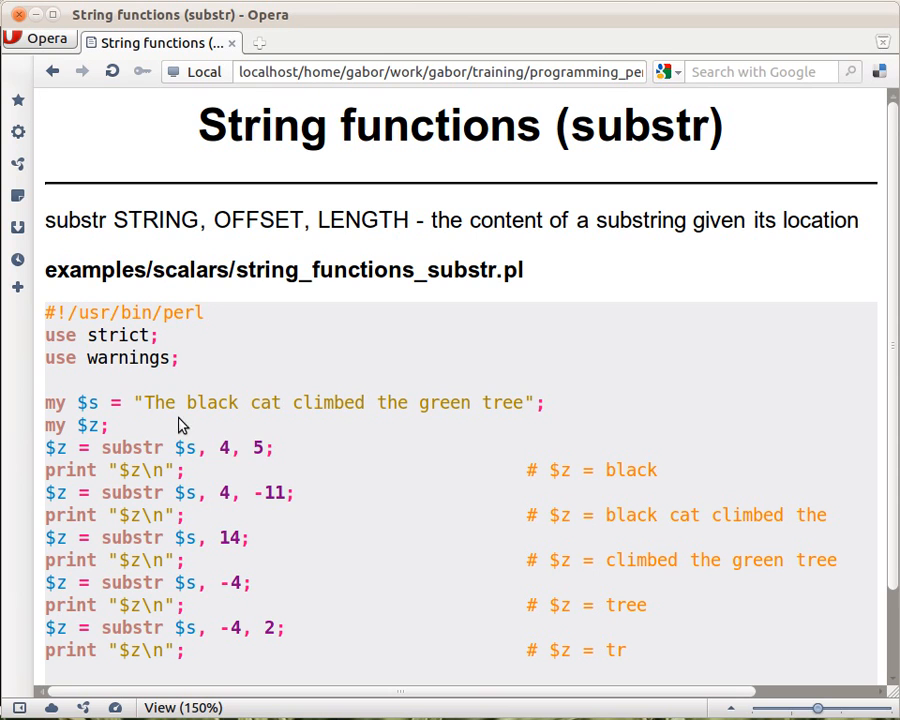
mouse_move(259, 462)
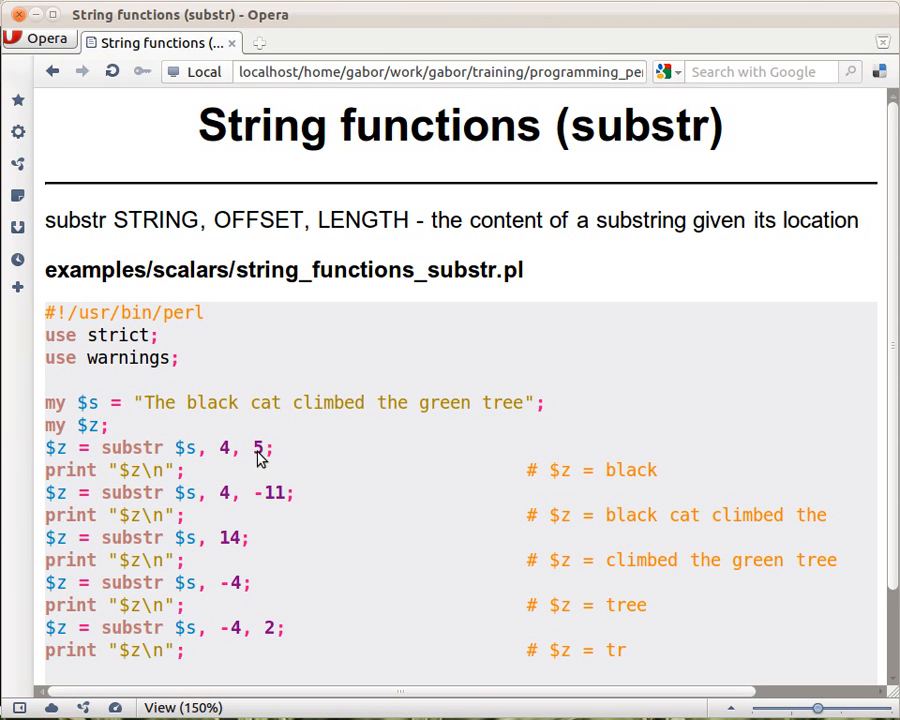
mouse_move(212, 453)
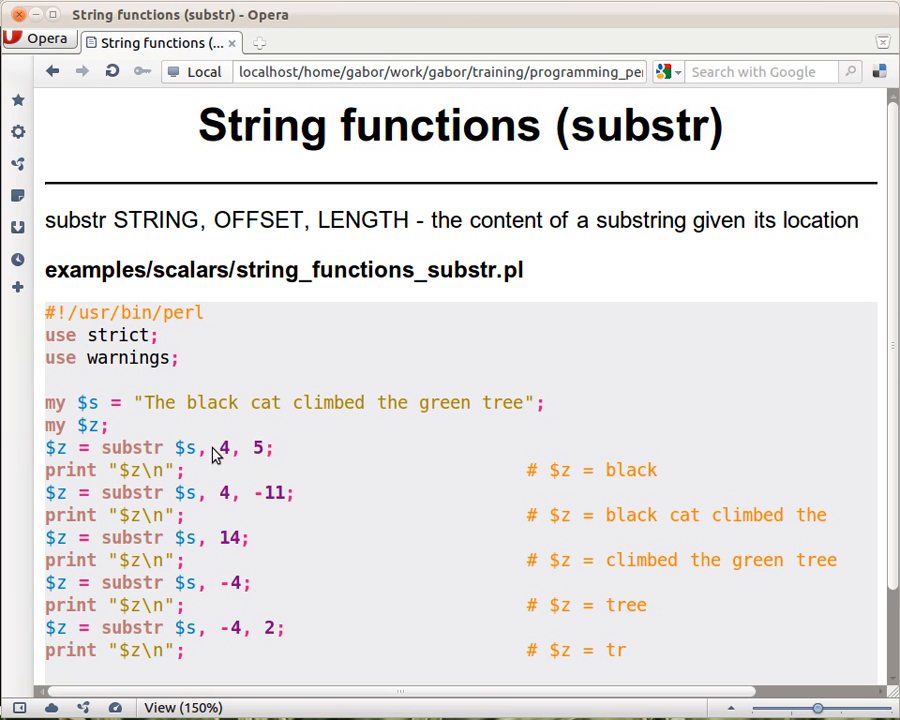
mouse_move(153, 413)
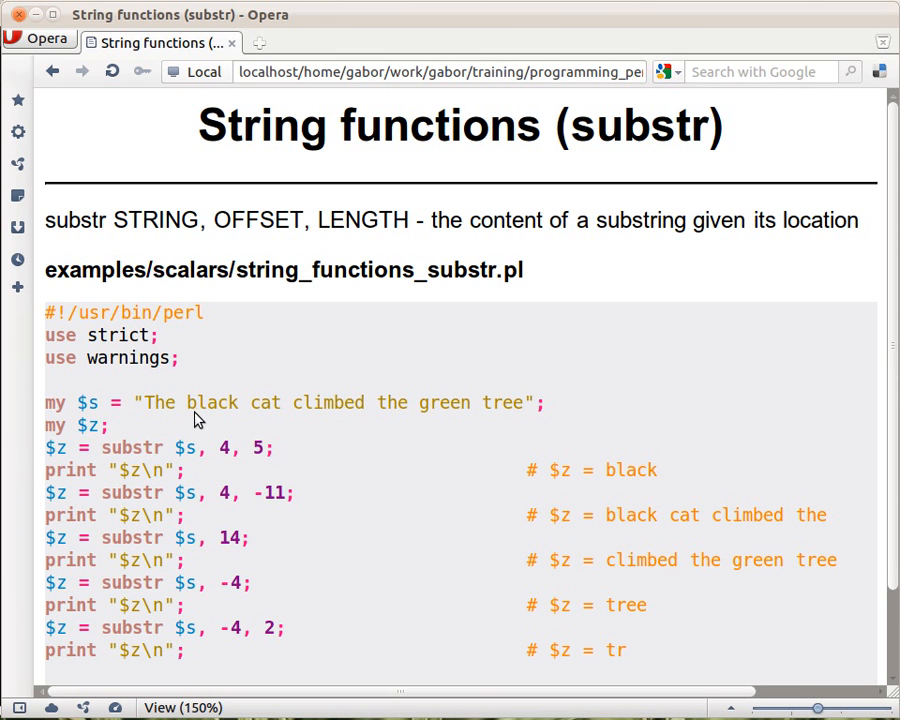
mouse_move(193, 418)
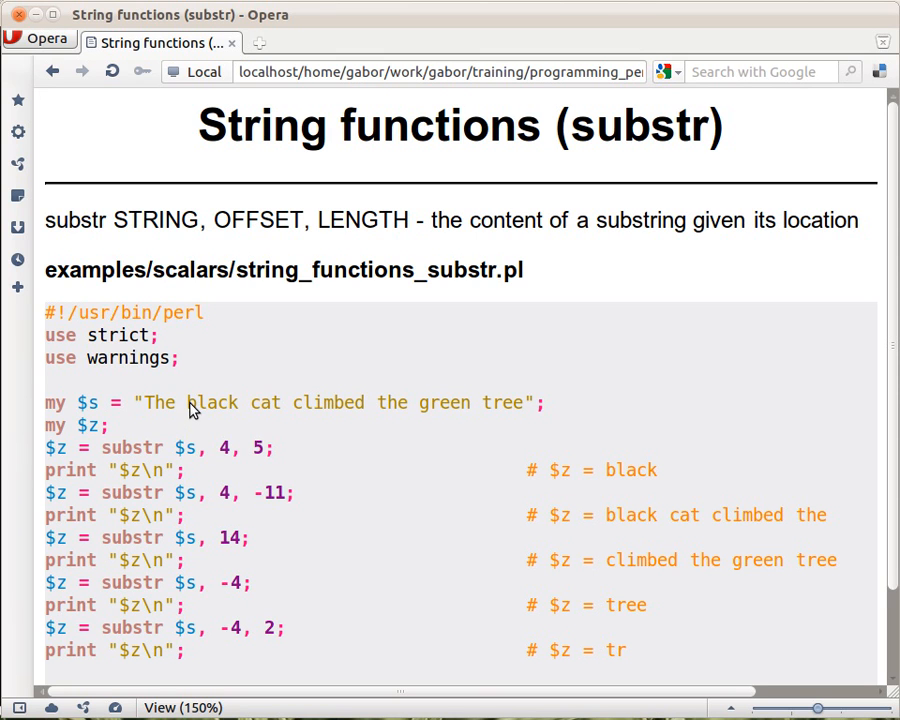
mouse_move(228, 418)
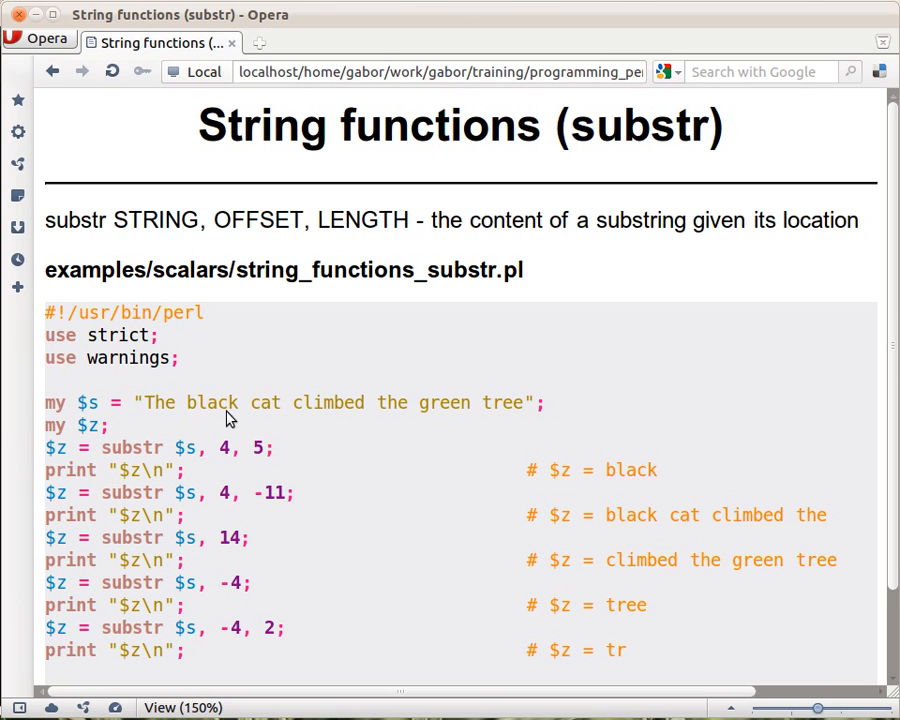
mouse_move(191, 415)
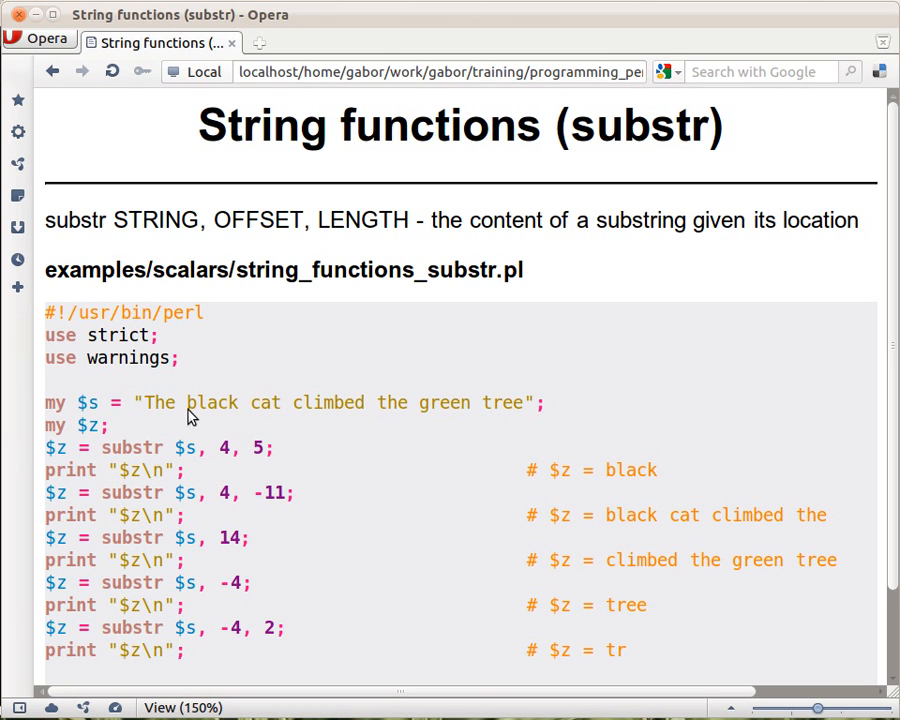
mouse_move(148, 448)
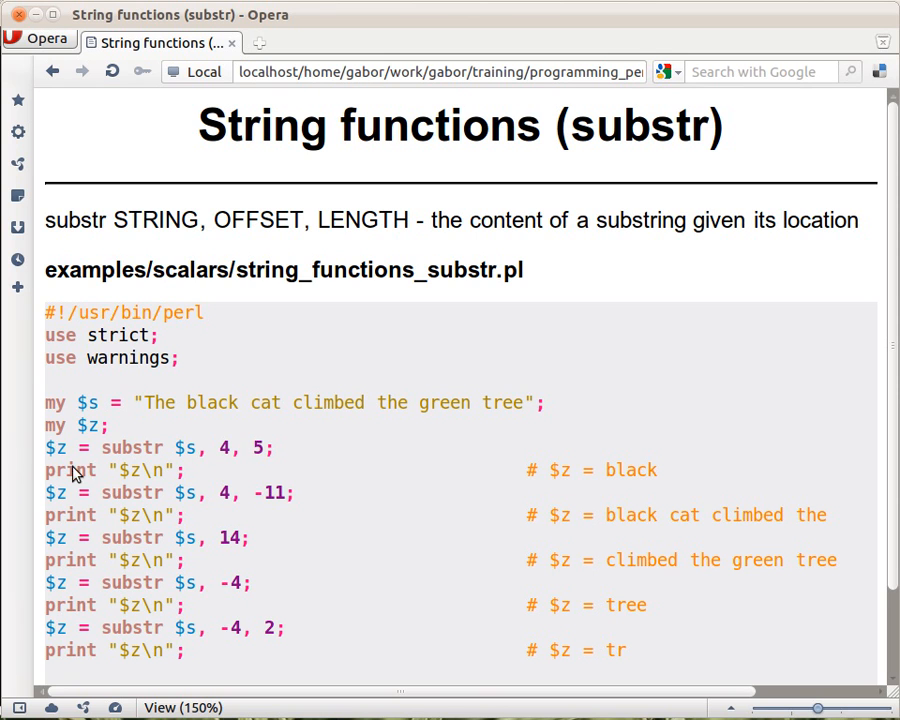
mouse_move(65, 462)
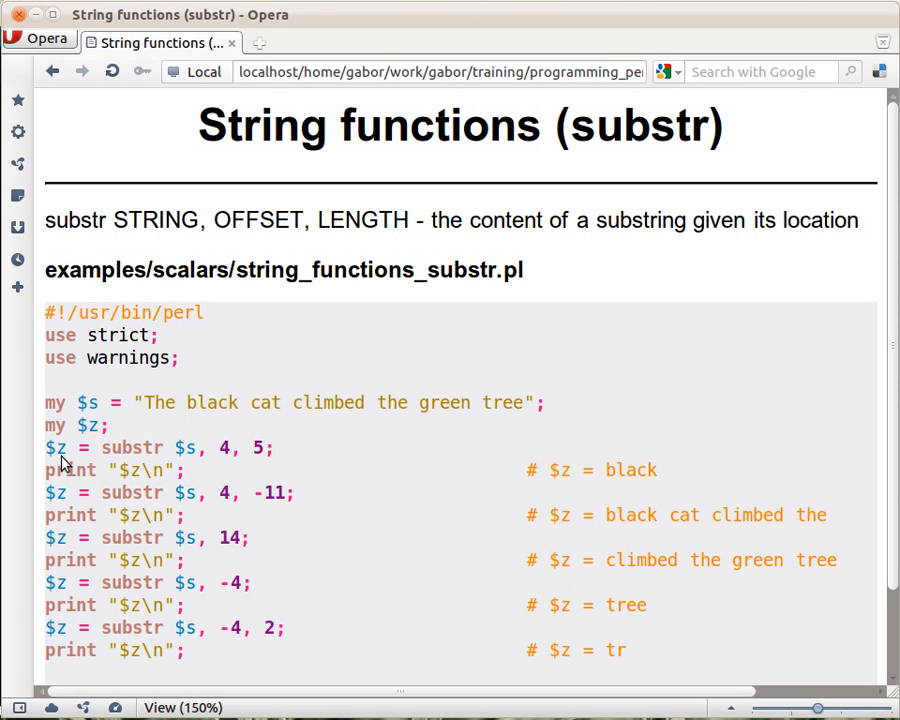
mouse_move(638, 488)
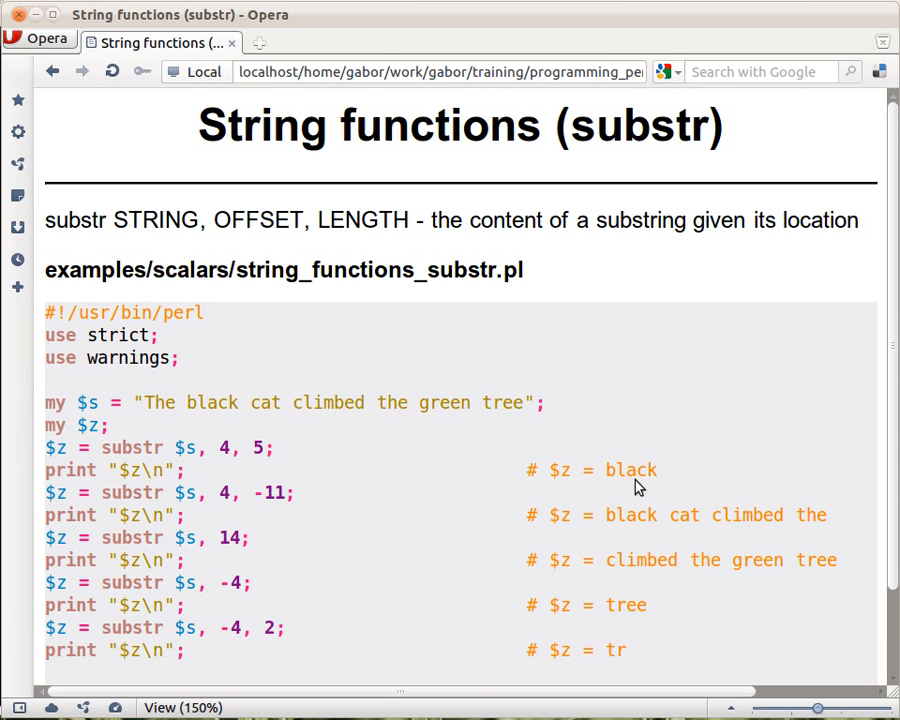
mouse_move(88, 463)
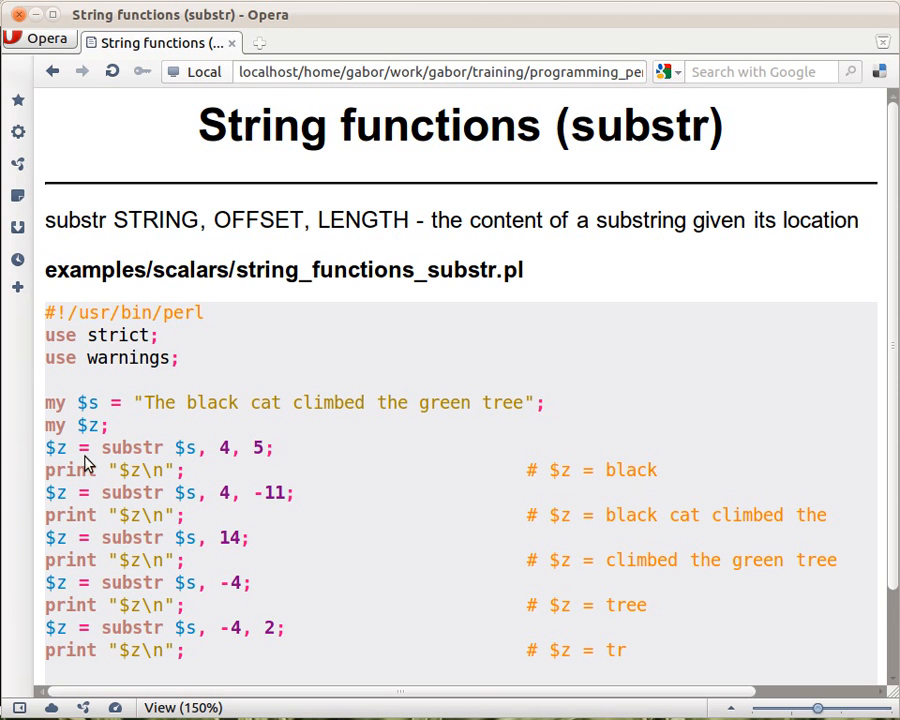
mouse_move(213, 448)
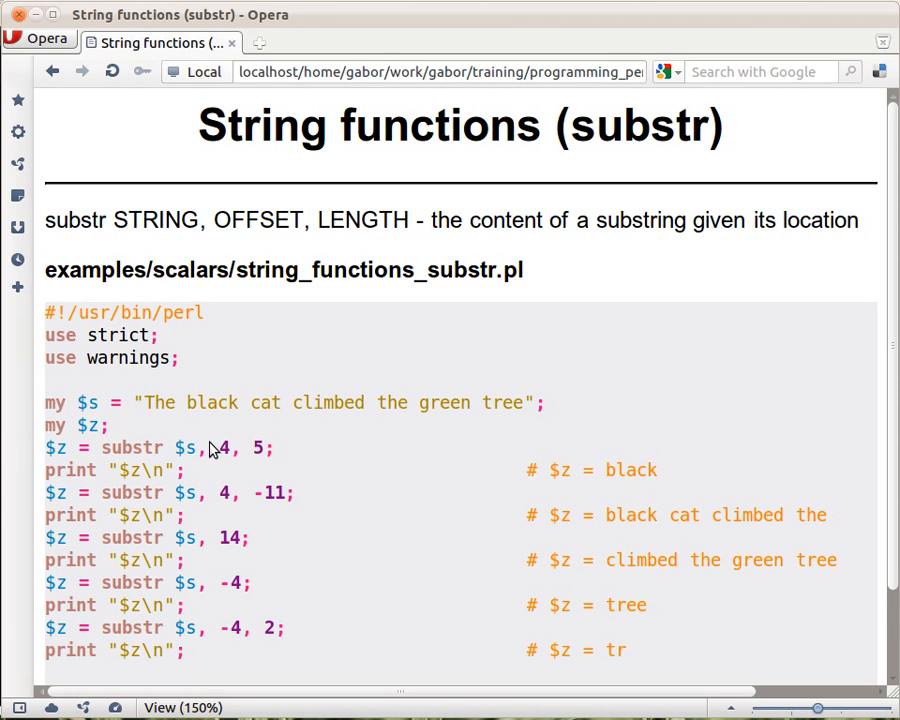
mouse_move(225, 462)
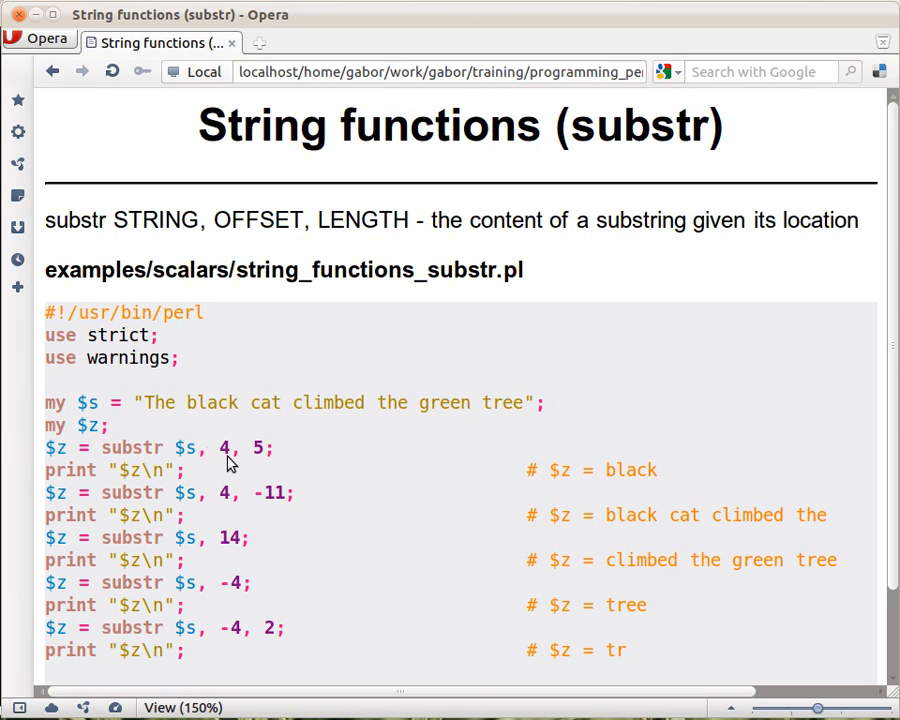
mouse_move(168, 420)
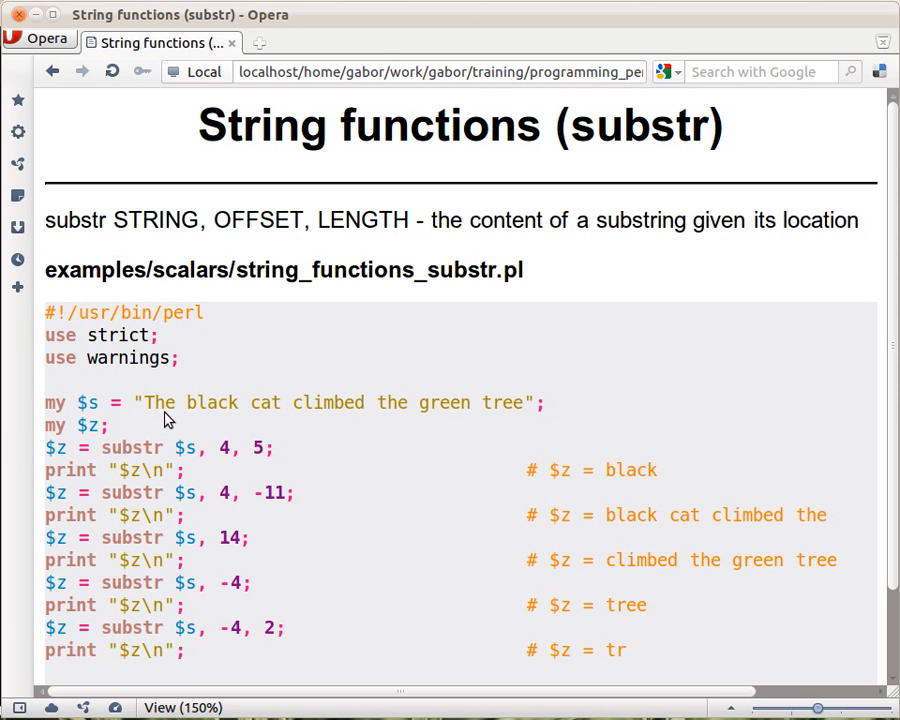
mouse_move(150, 412)
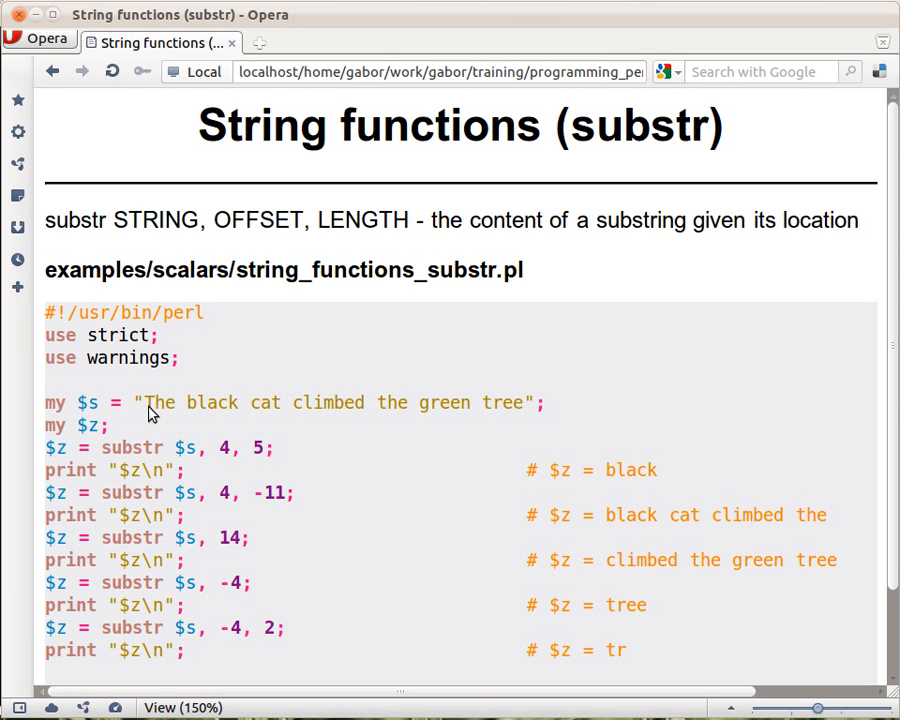
mouse_move(263, 458)
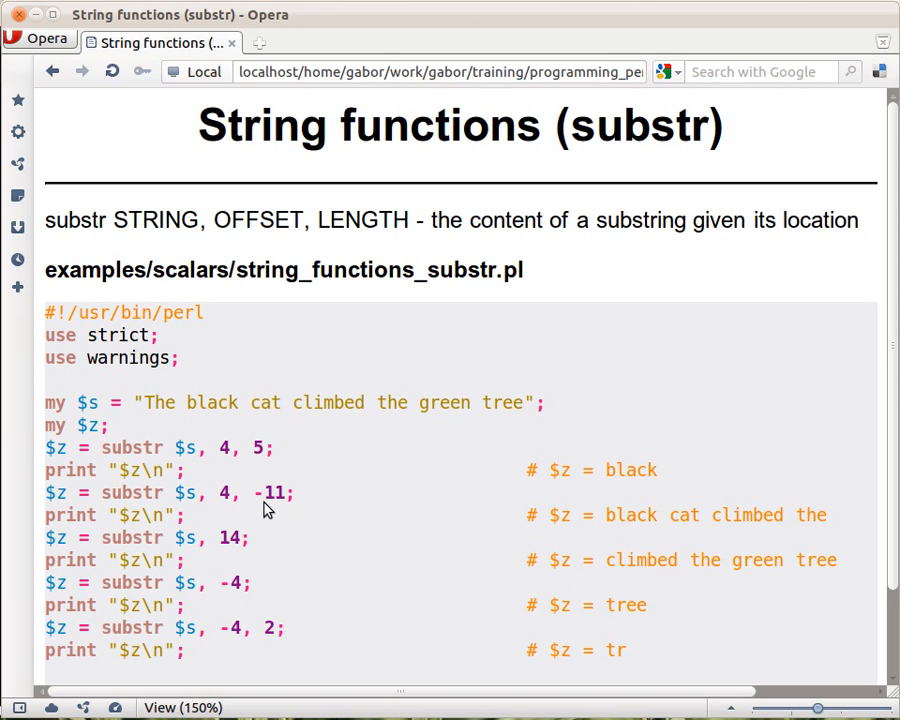
mouse_move(270, 508)
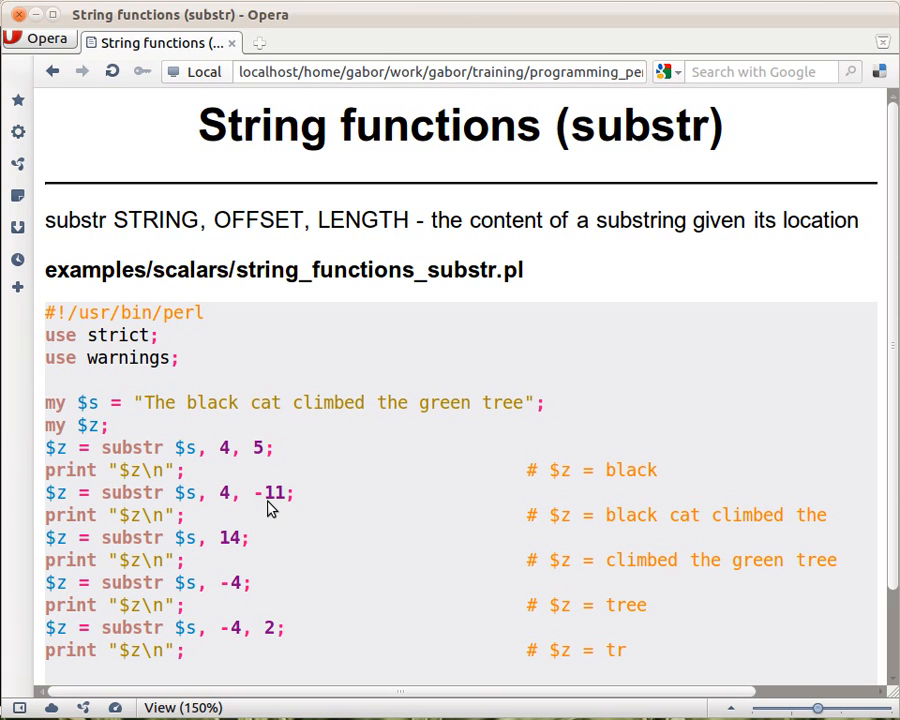
mouse_move(227, 508)
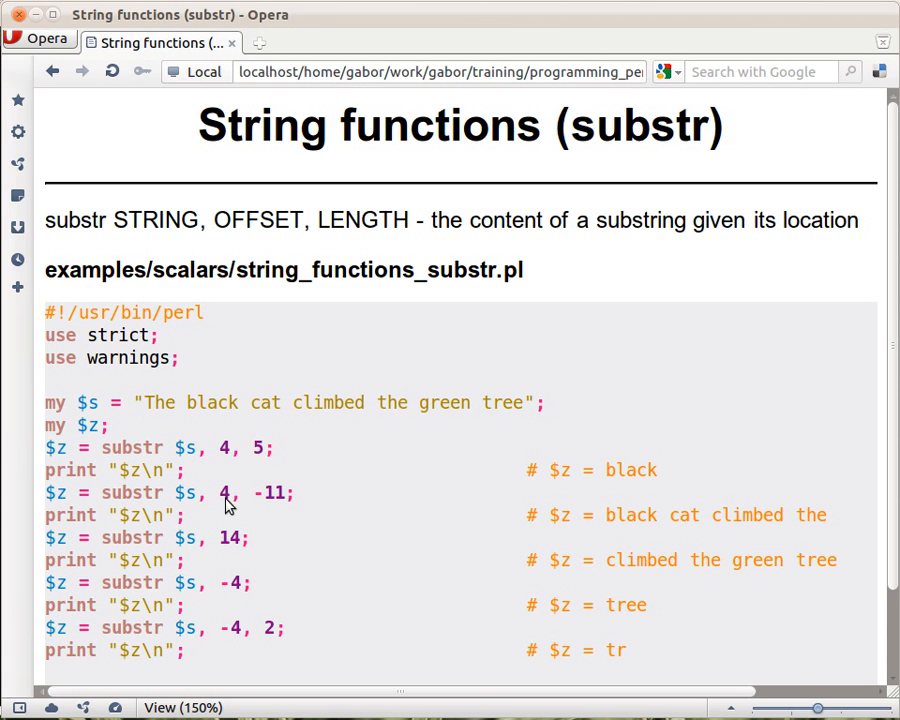
mouse_move(195, 410)
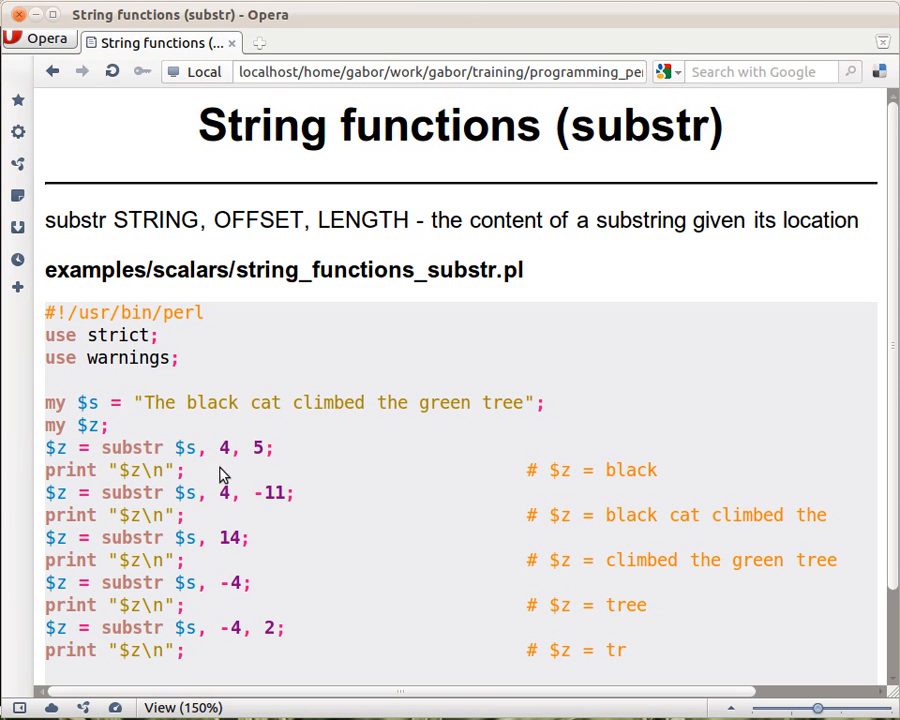
mouse_move(286, 504)
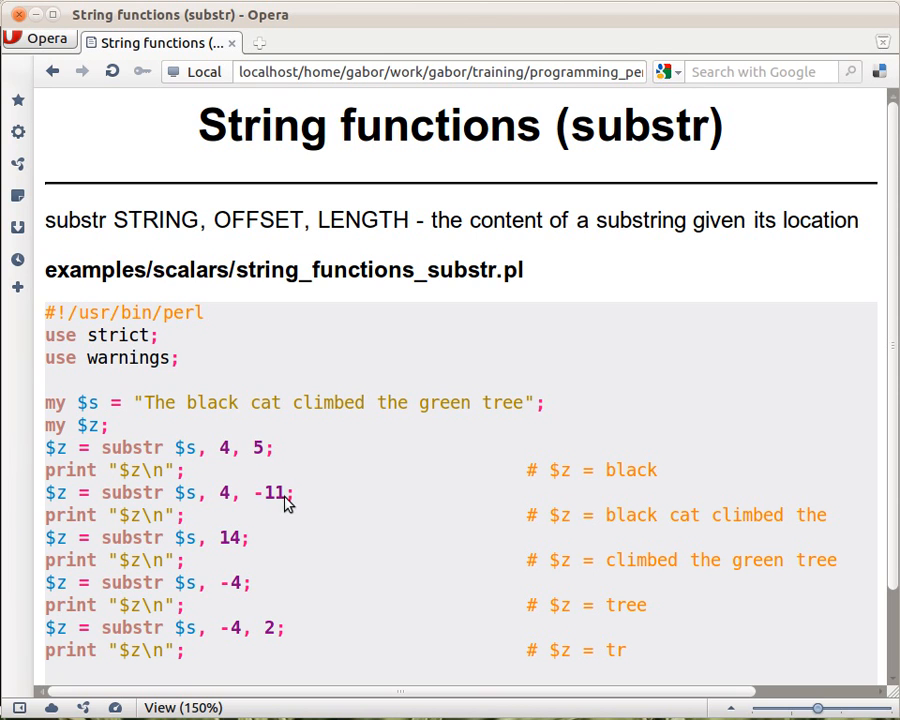
mouse_move(390, 430)
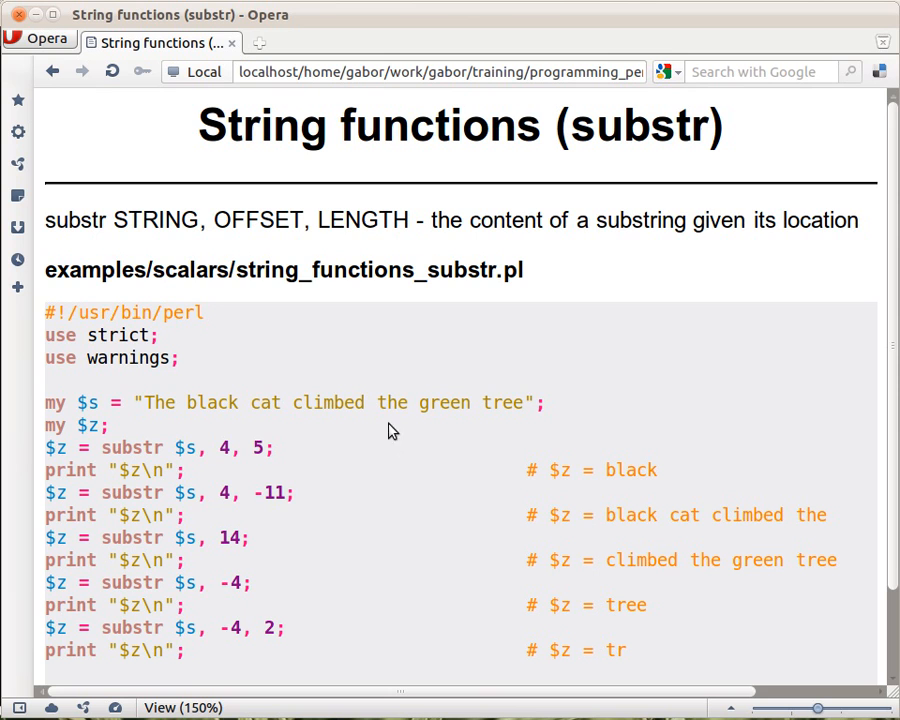
mouse_move(172, 432)
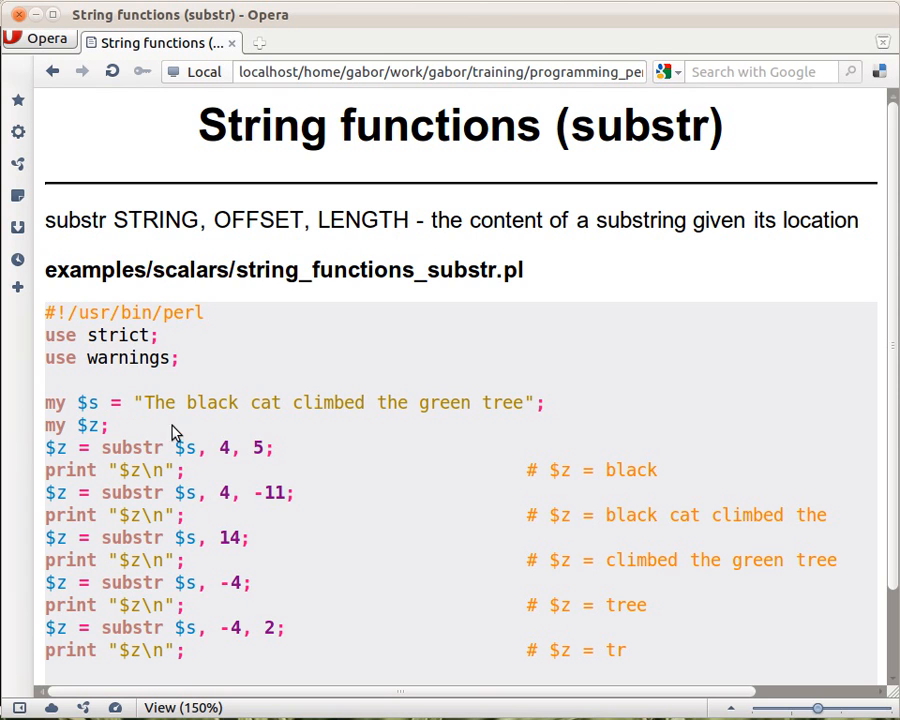
mouse_move(392, 477)
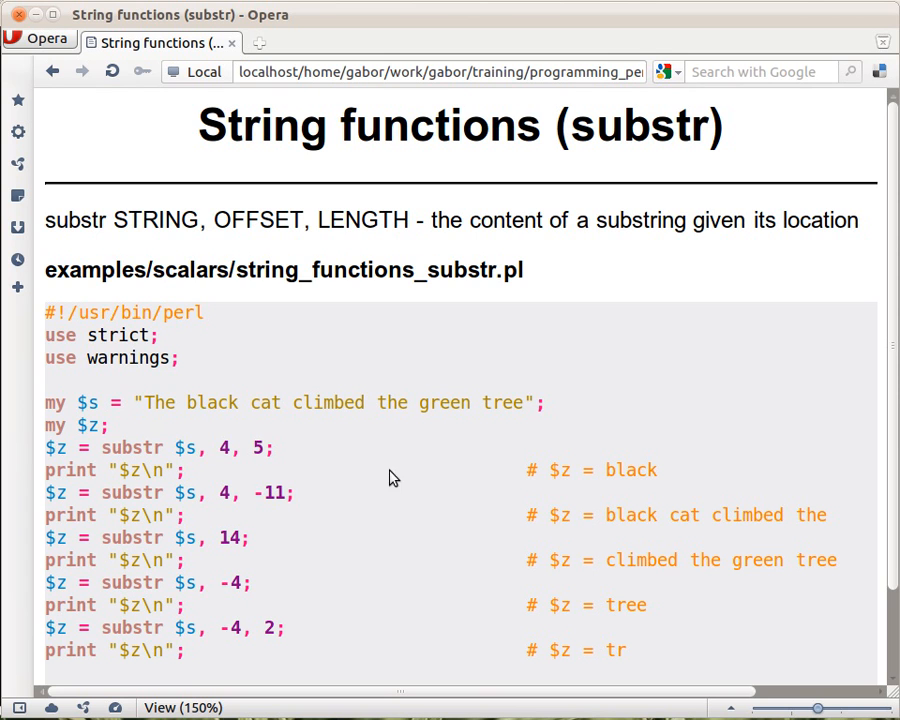
mouse_move(397, 414)
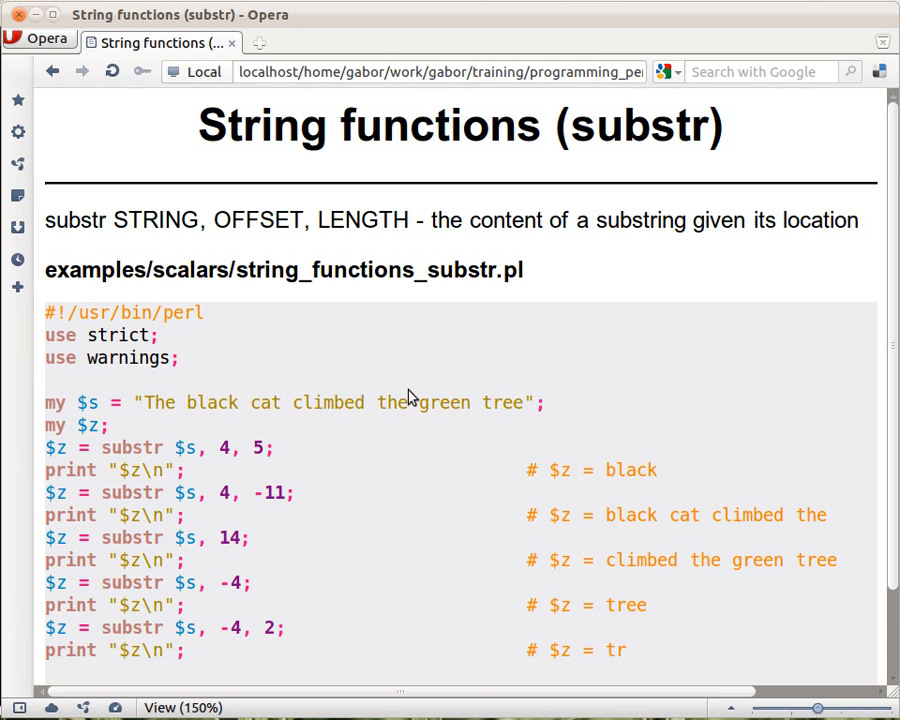
mouse_move(444, 562)
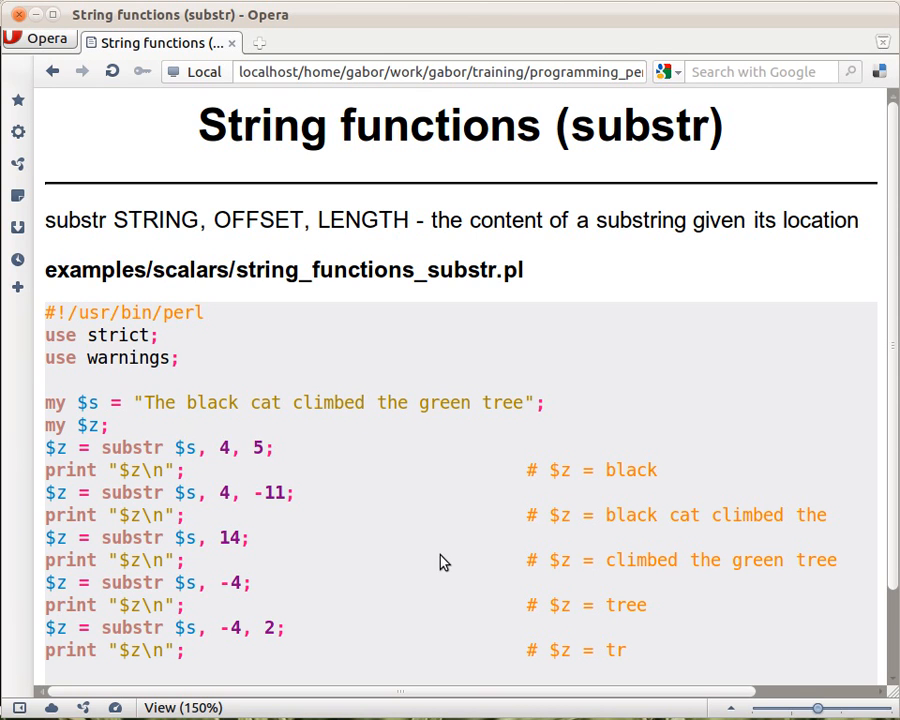
mouse_move(575, 527)
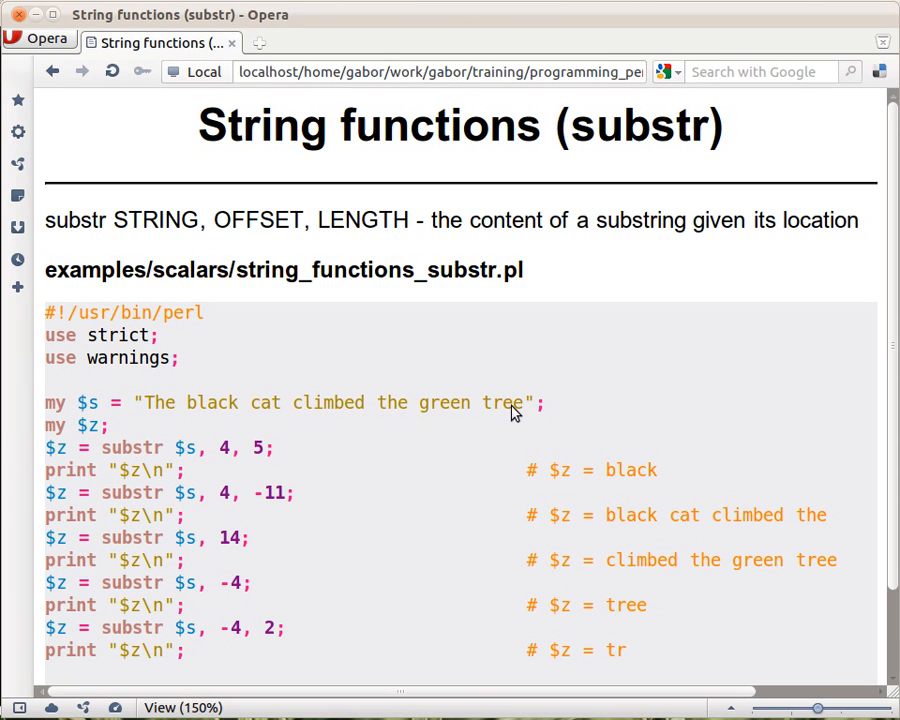
mouse_move(400, 605)
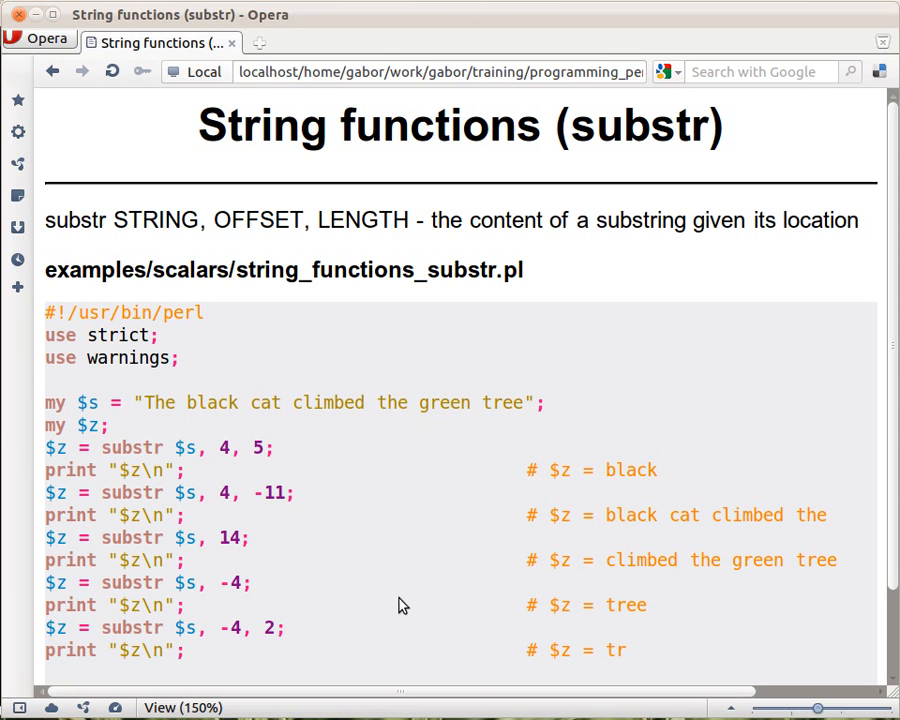
mouse_move(248, 537)
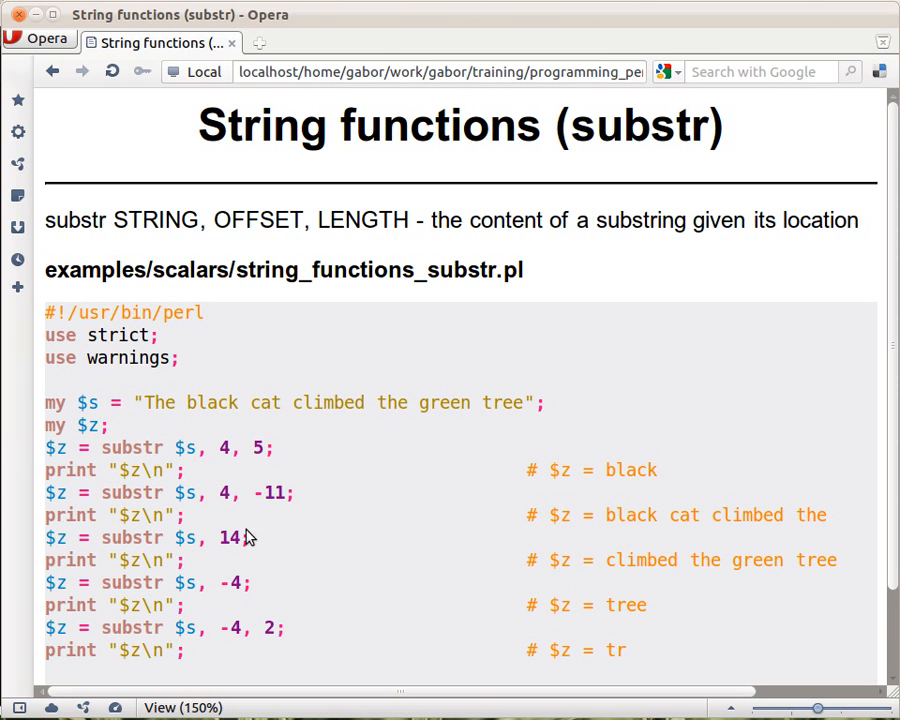
mouse_move(178, 555)
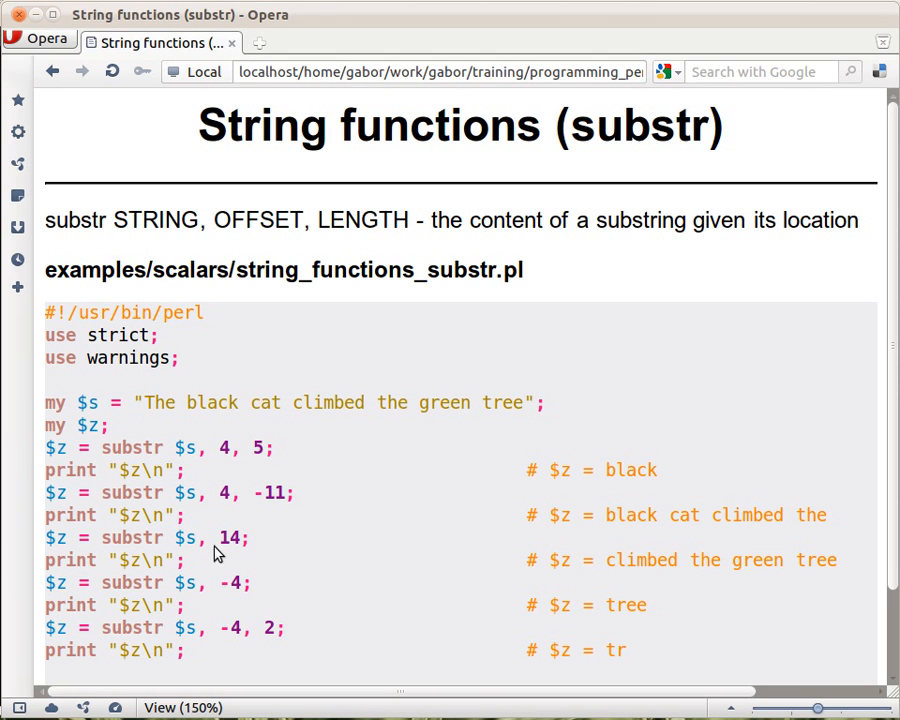
mouse_move(224, 553)
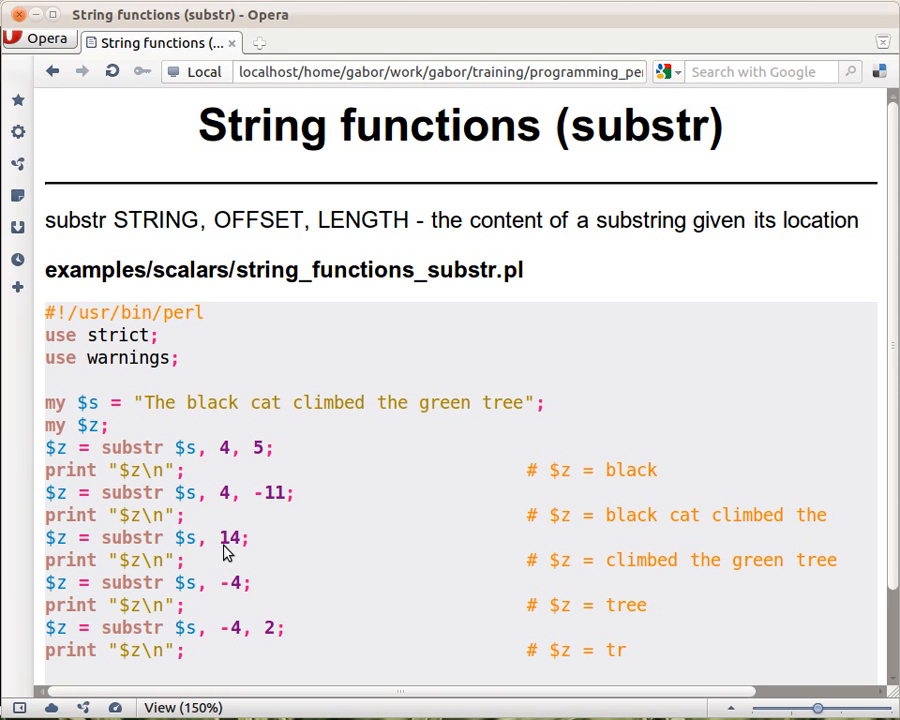
mouse_move(245, 548)
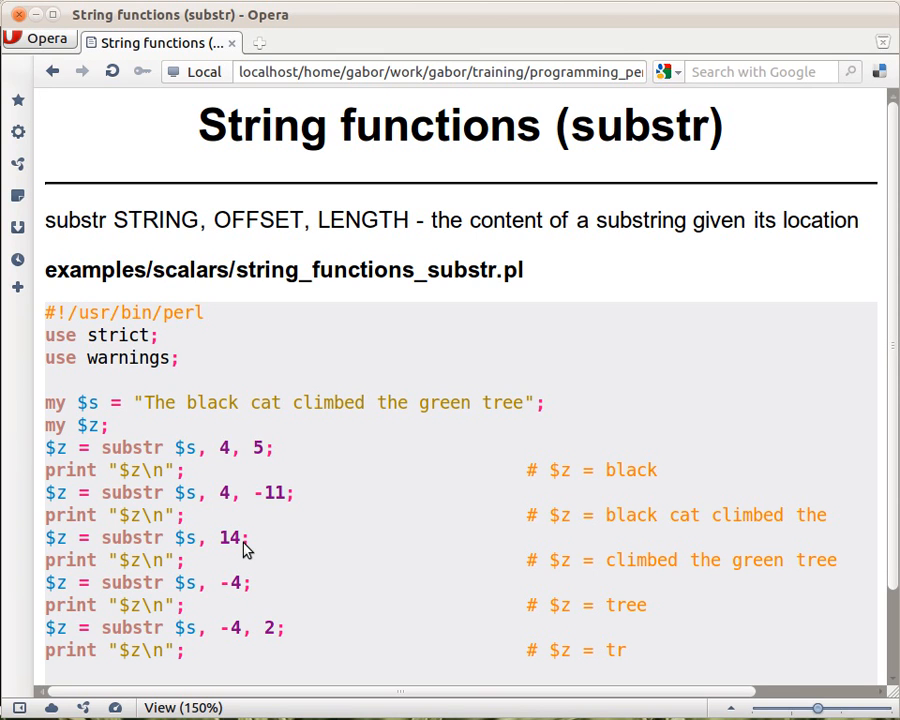
mouse_move(263, 550)
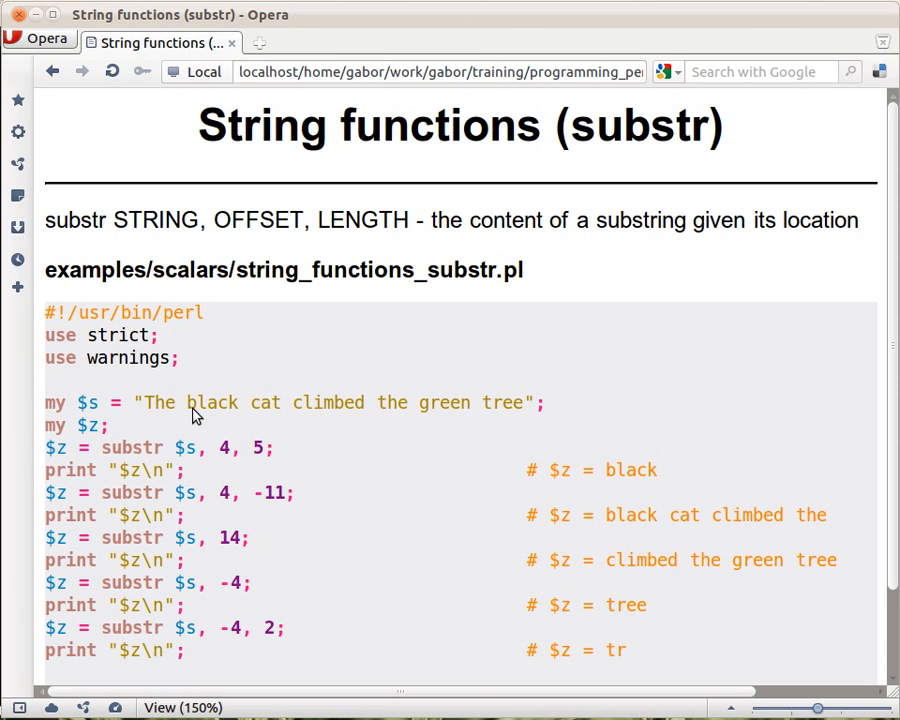
mouse_move(305, 419)
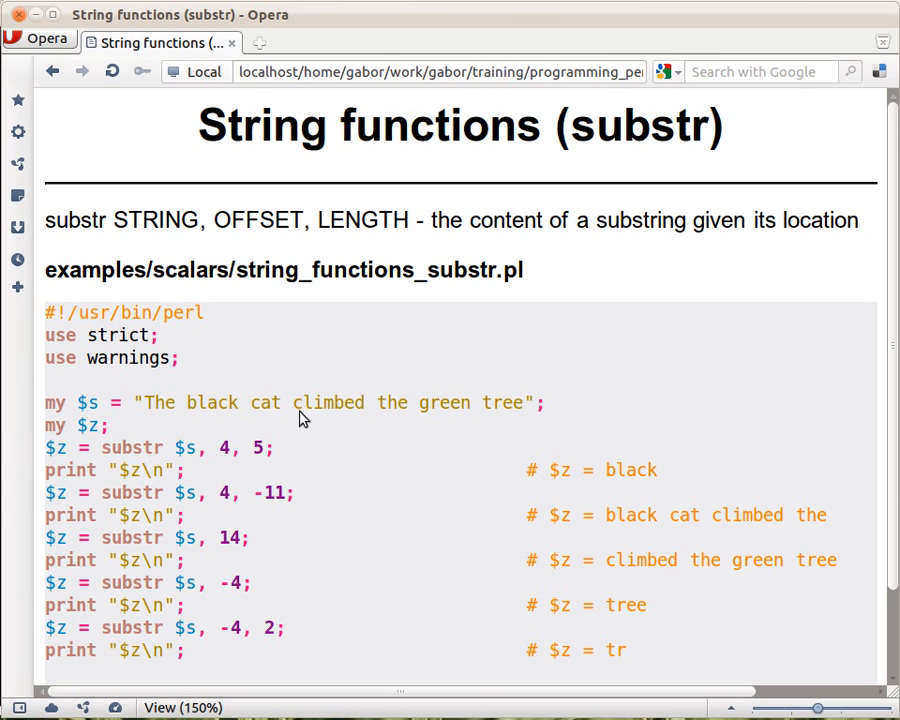
mouse_move(617, 575)
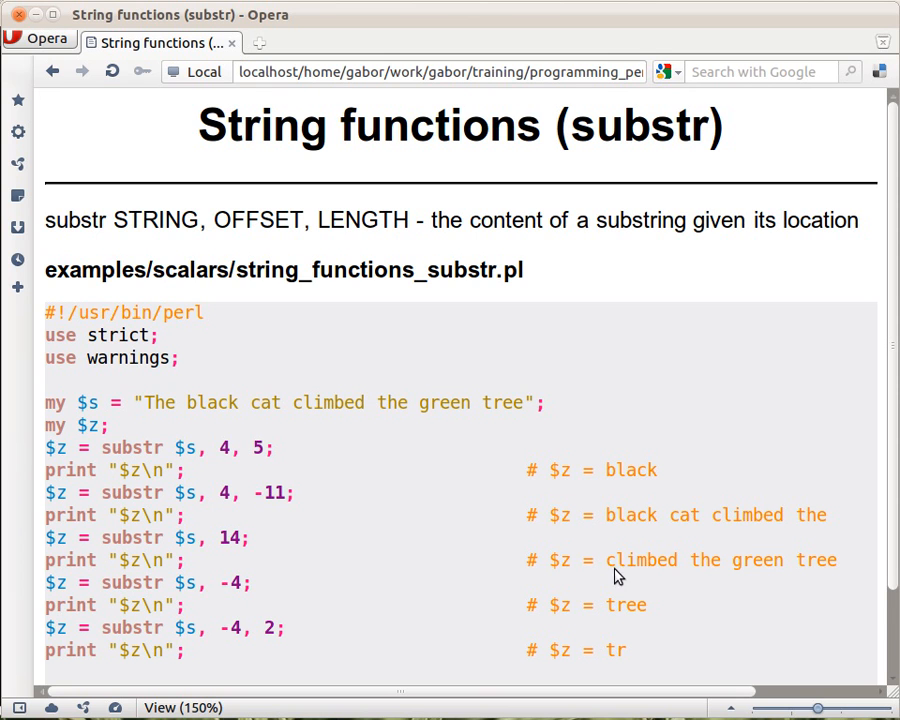
mouse_move(275, 590)
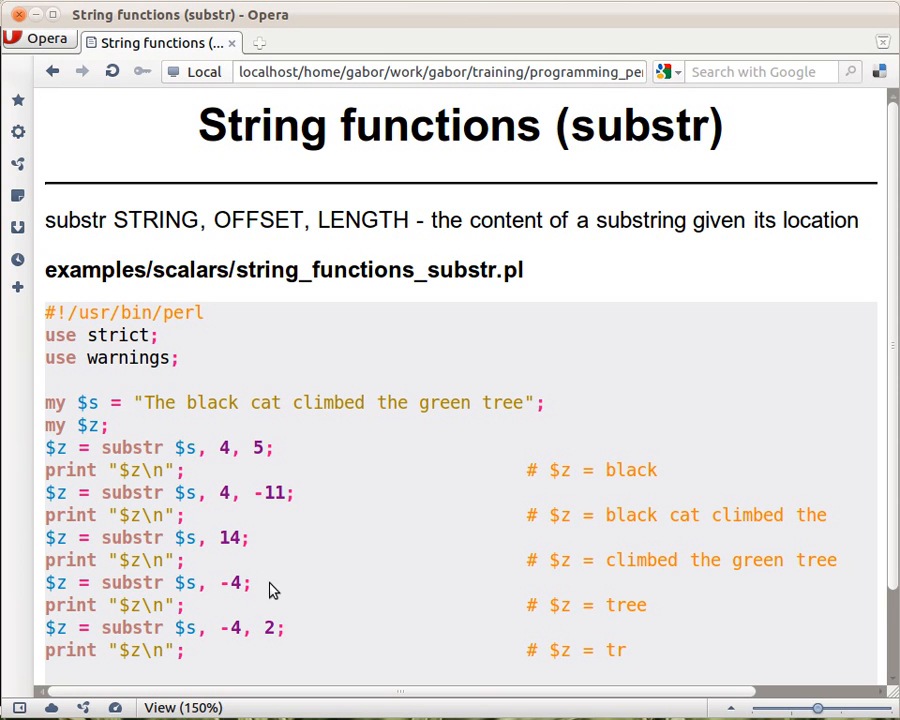
mouse_move(218, 588)
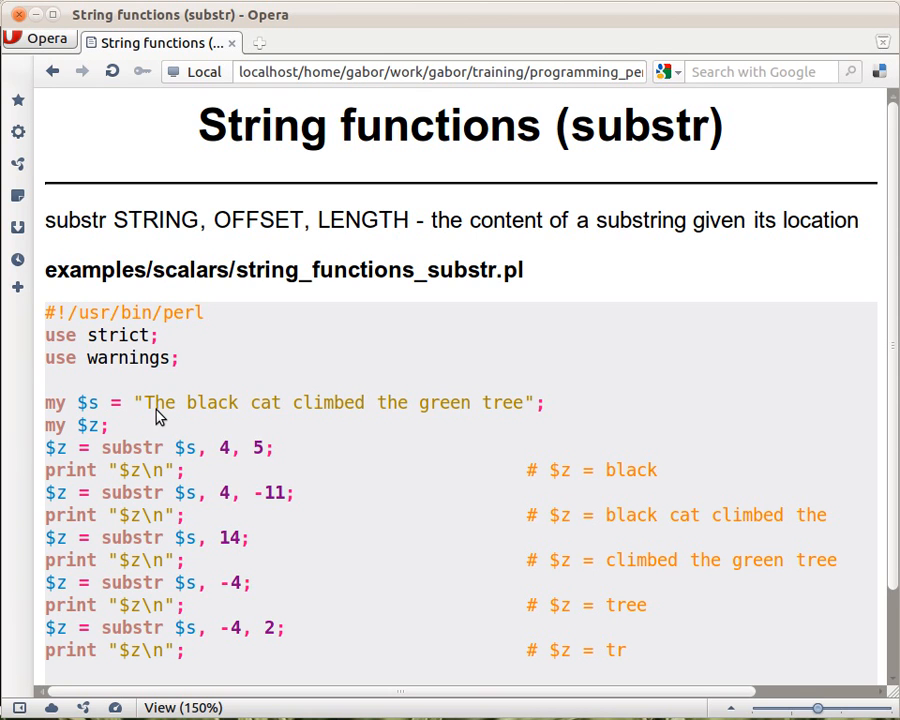
mouse_move(538, 410)
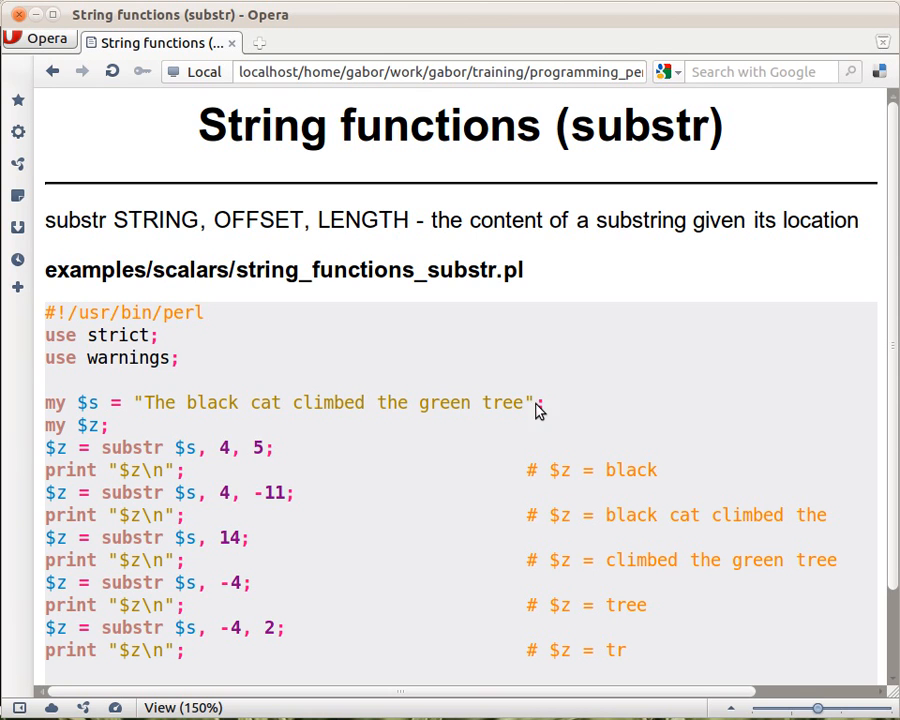
mouse_move(230, 590)
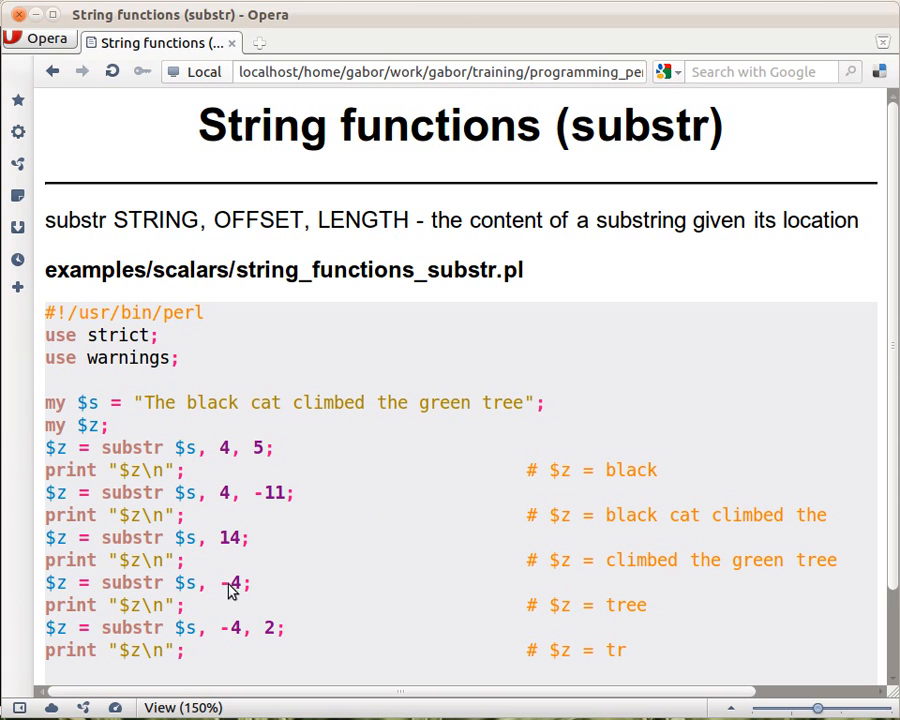
mouse_move(500, 420)
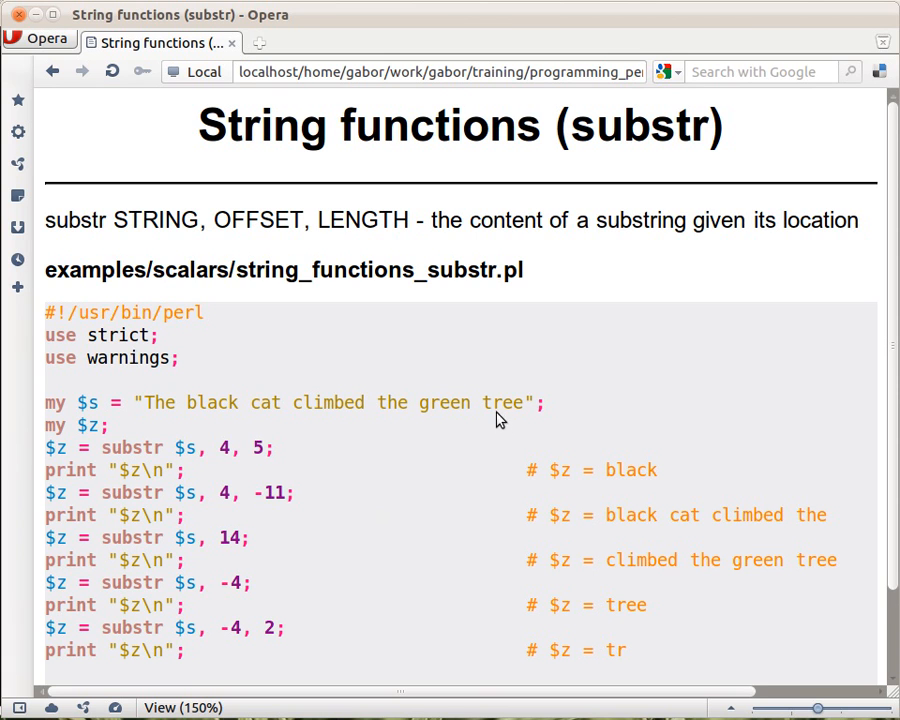
mouse_move(309, 577)
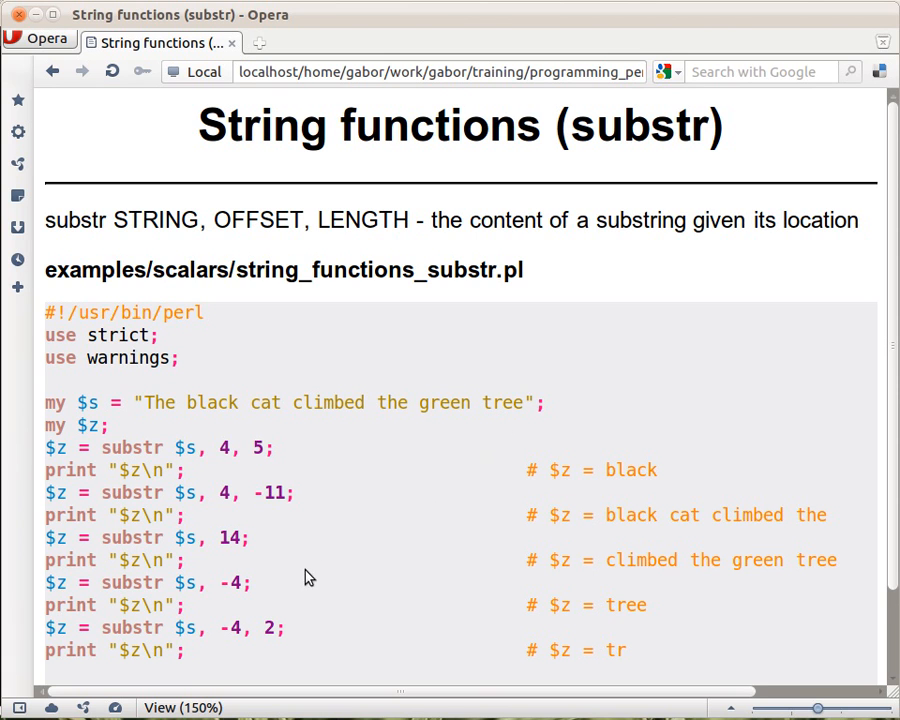
mouse_move(263, 597)
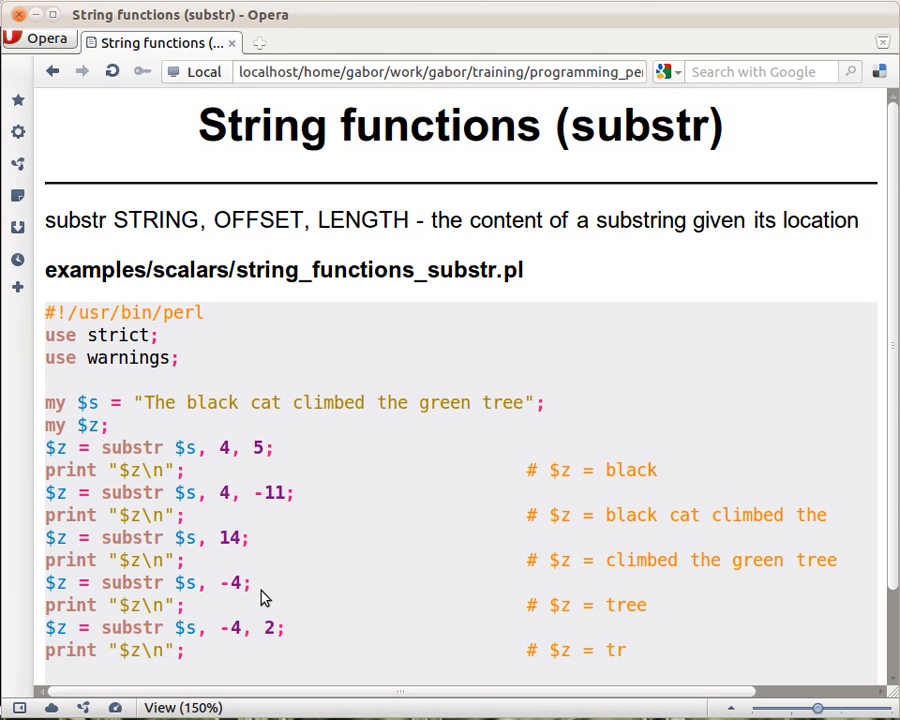
mouse_move(635, 632)
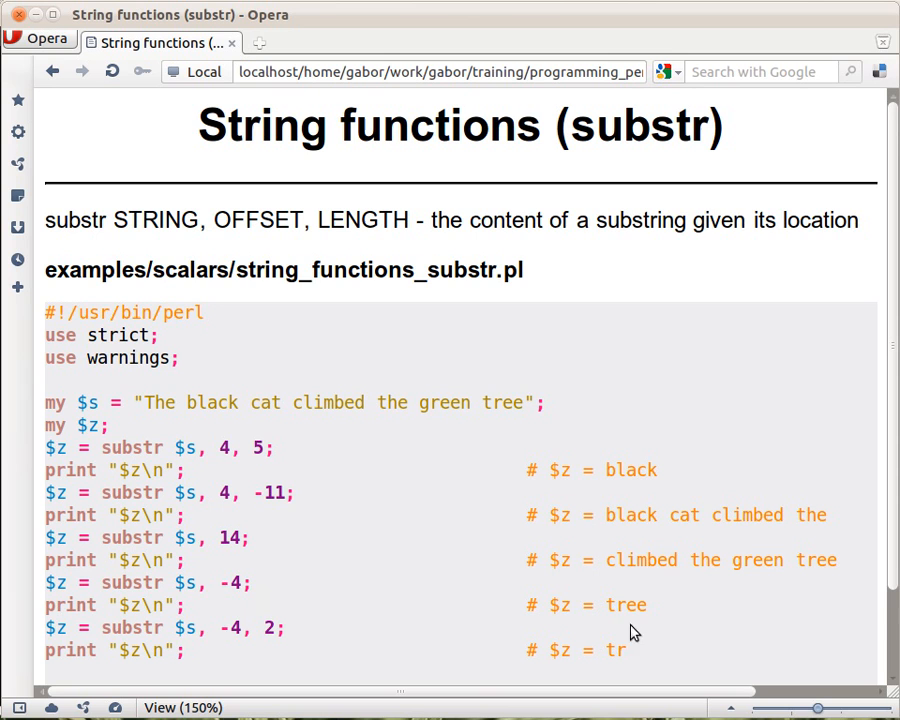
mouse_move(338, 648)
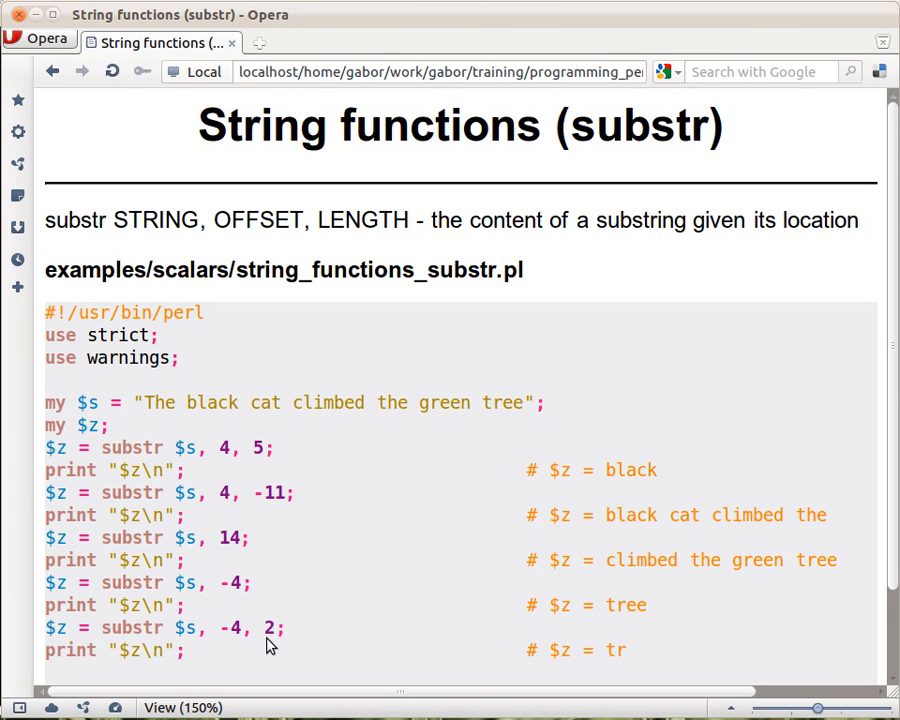
mouse_move(267, 641)
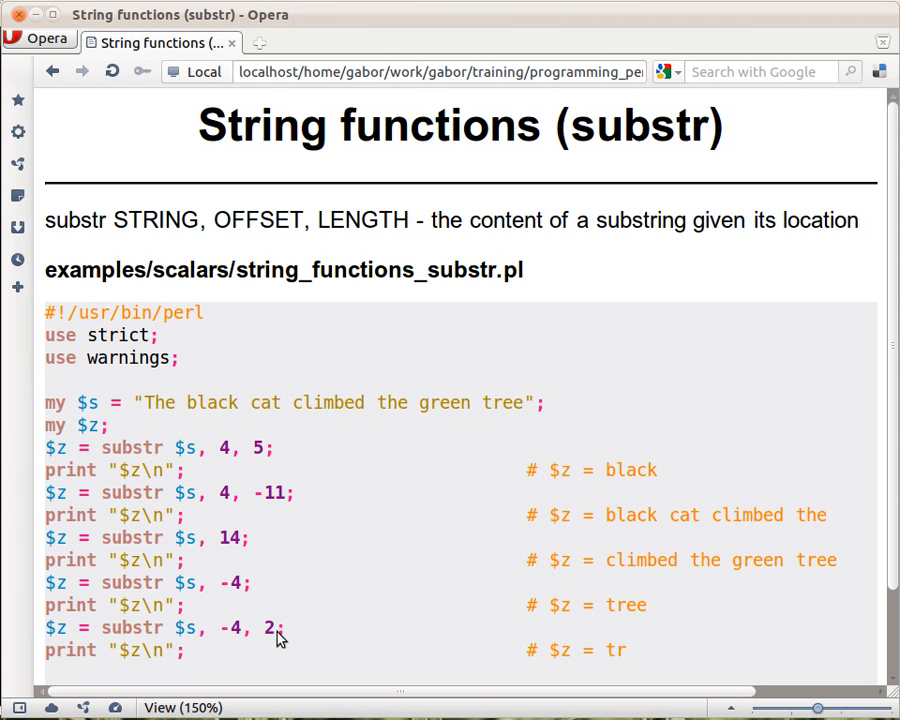
mouse_move(270, 647)
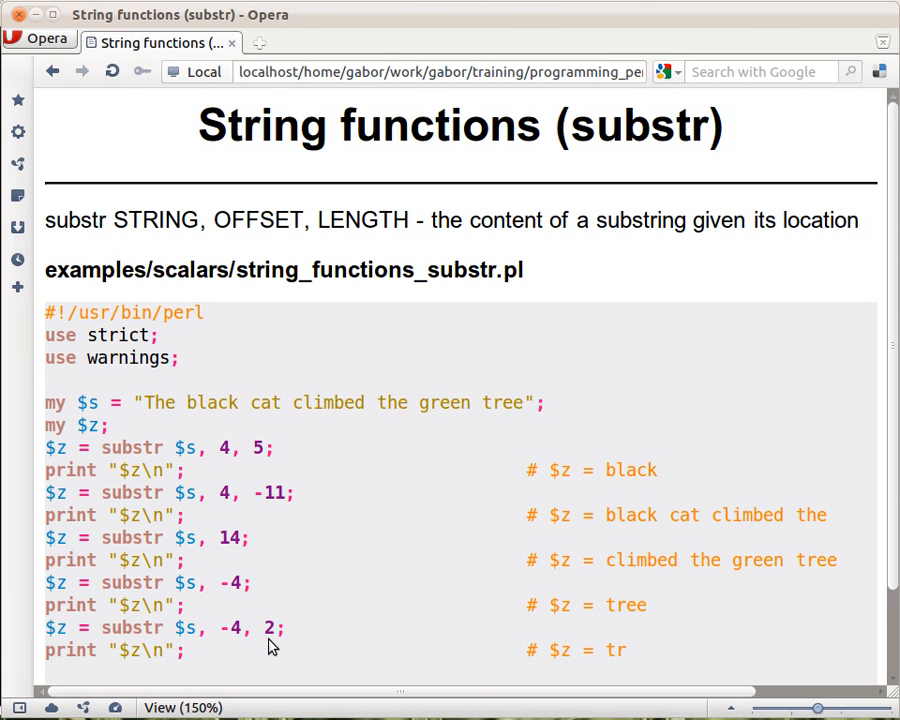
mouse_move(472, 418)
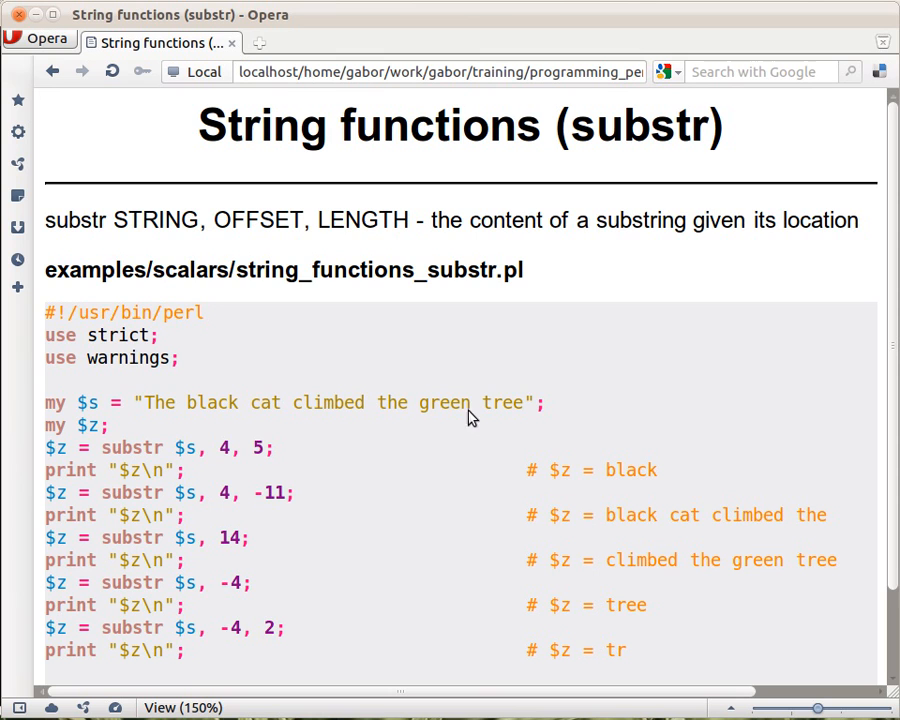
mouse_move(491, 416)
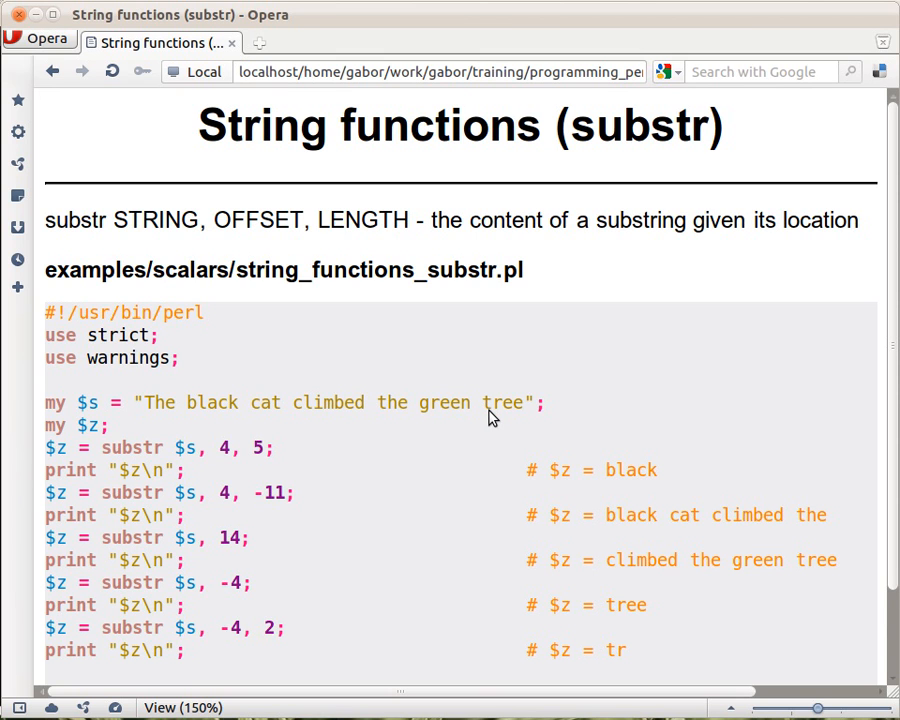
mouse_move(489, 452)
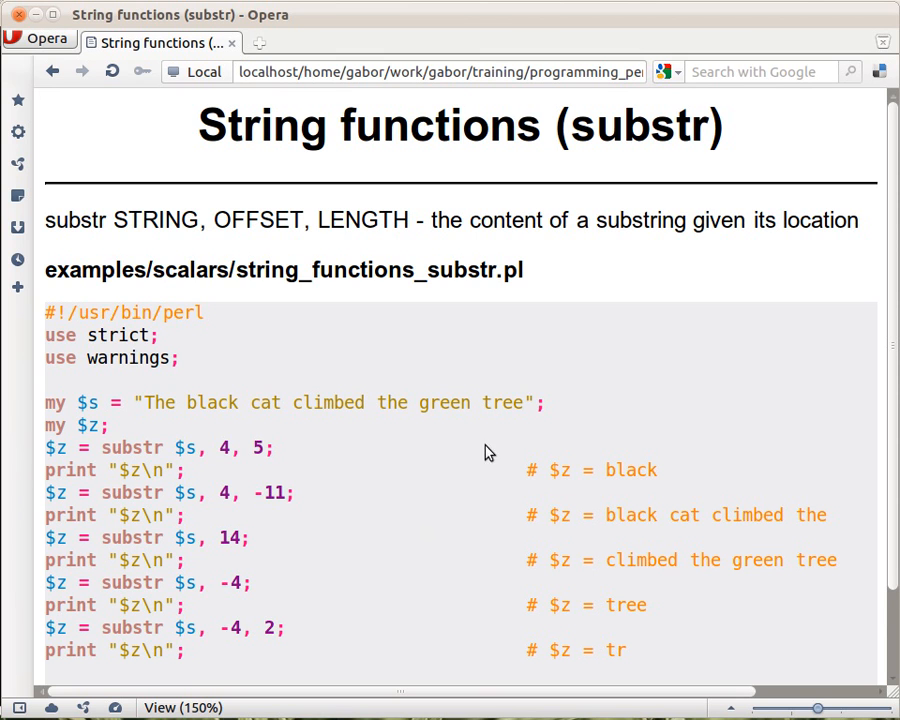
mouse_move(617, 657)
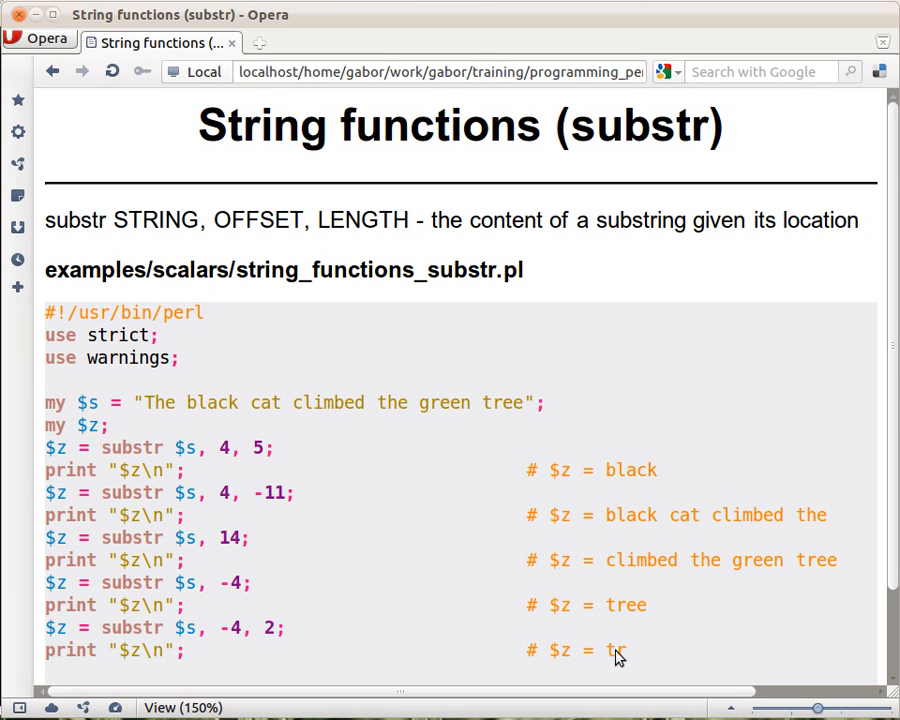
mouse_move(456, 527)
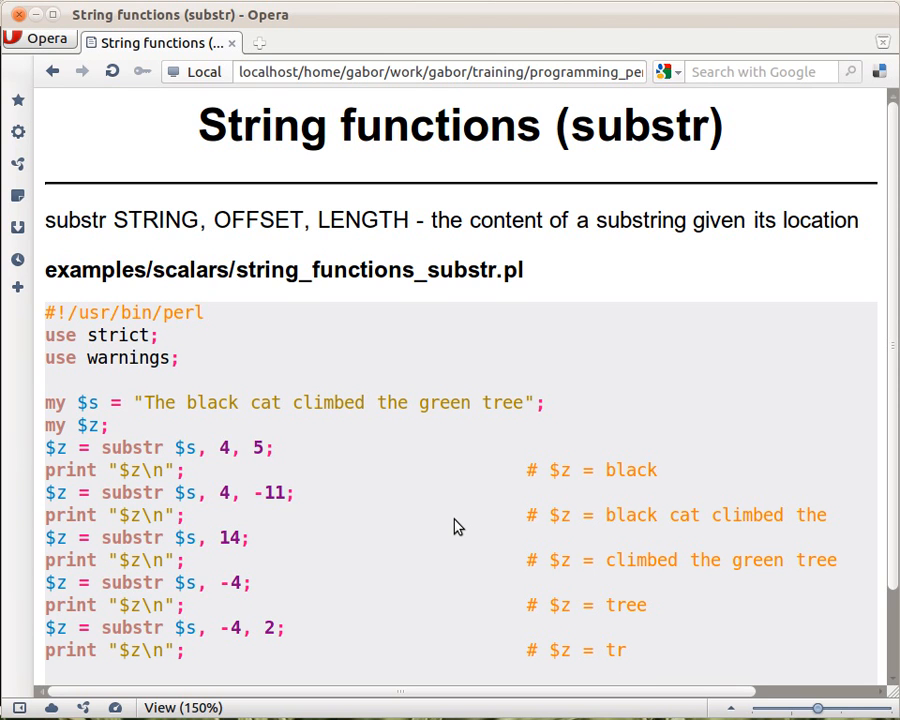
scroll("down", 3)
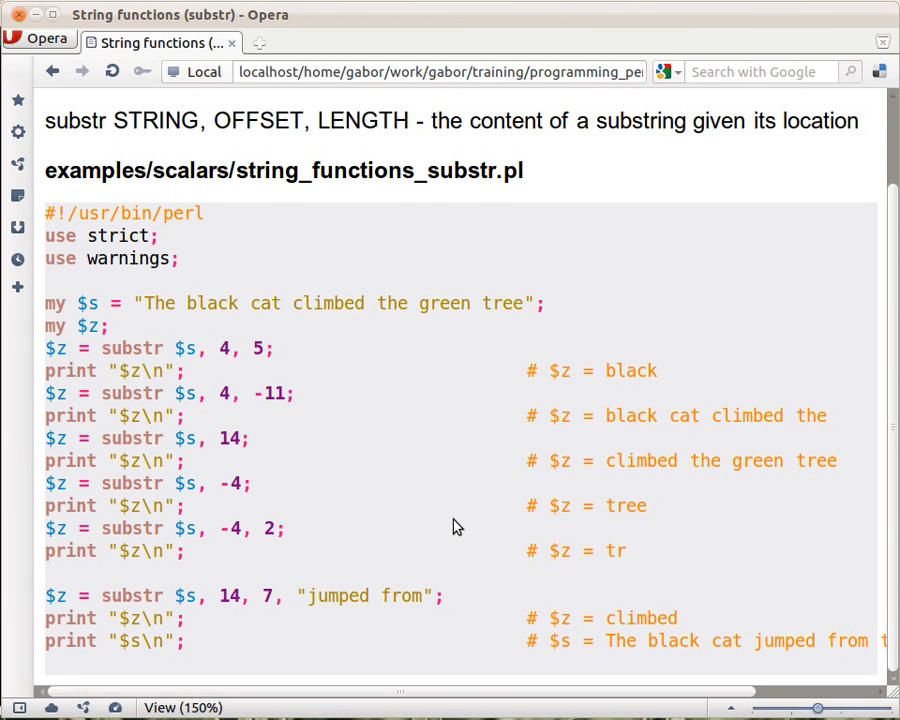
mouse_move(442, 604)
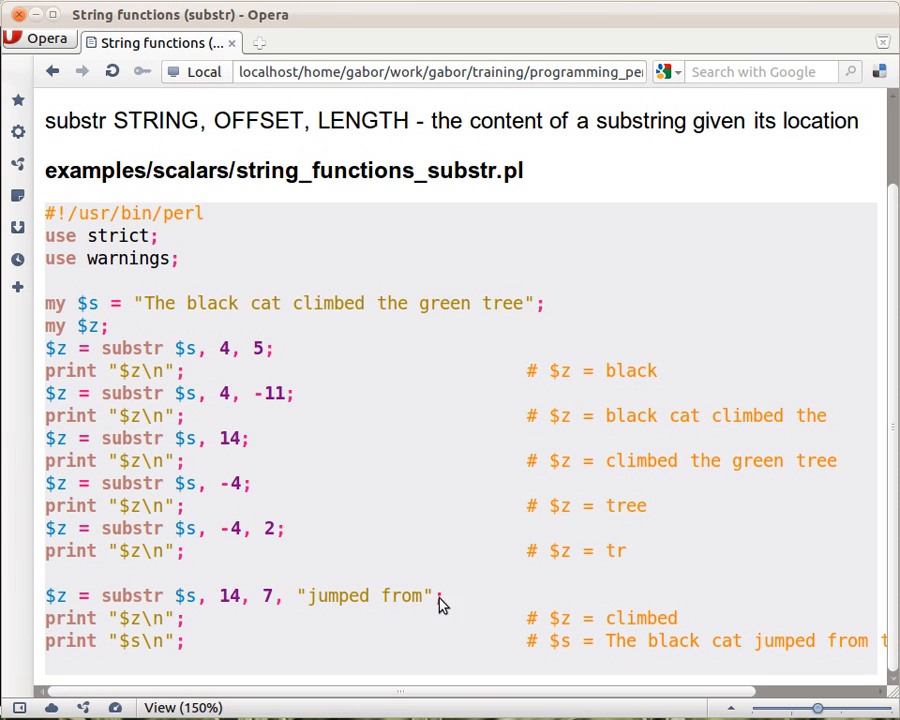
mouse_move(256, 610)
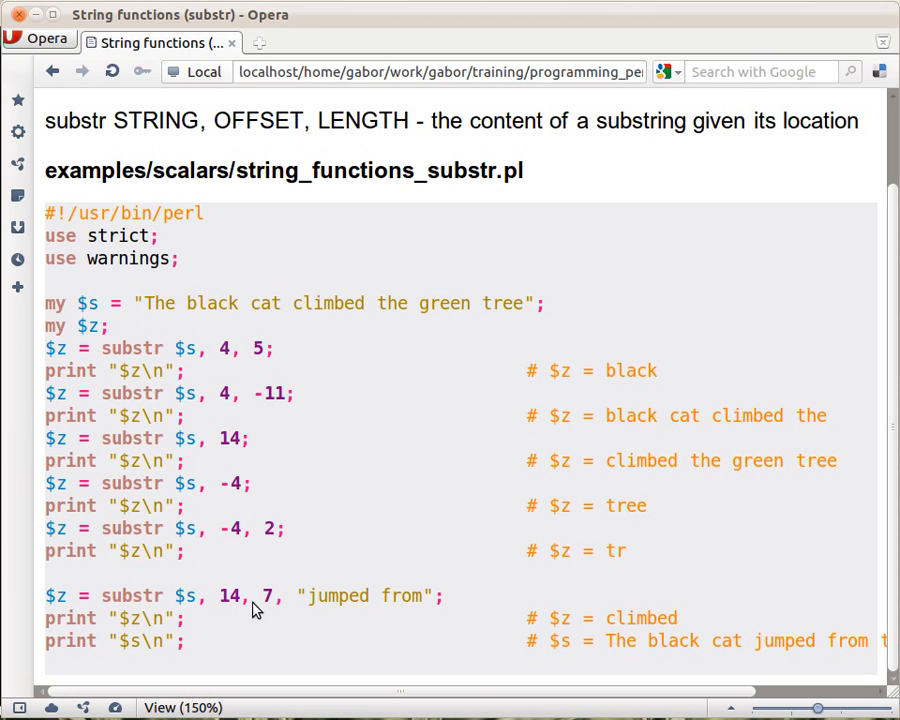
mouse_move(397, 605)
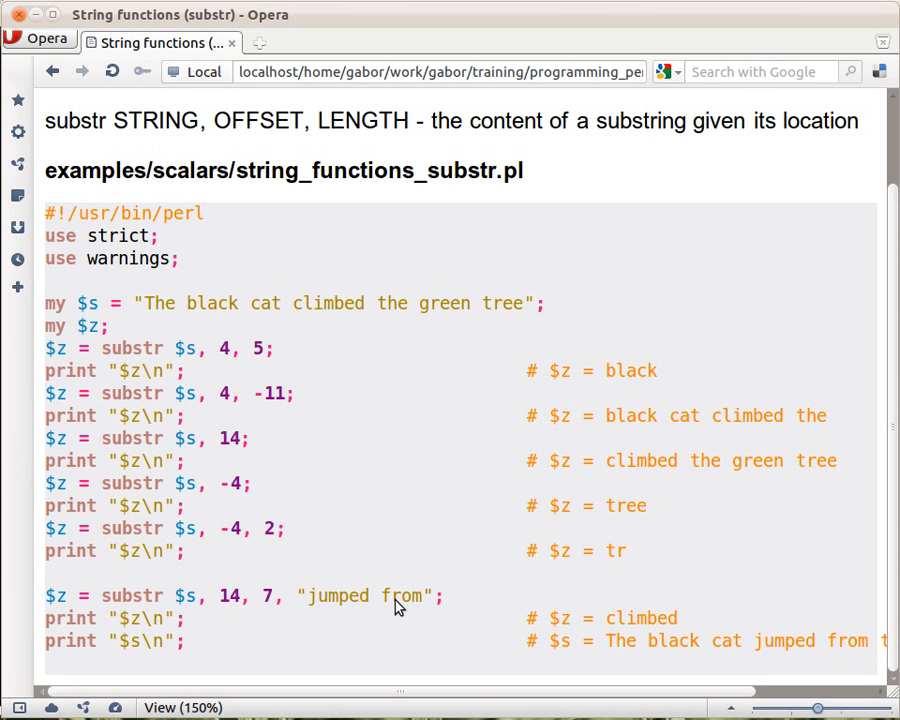
mouse_move(190, 598)
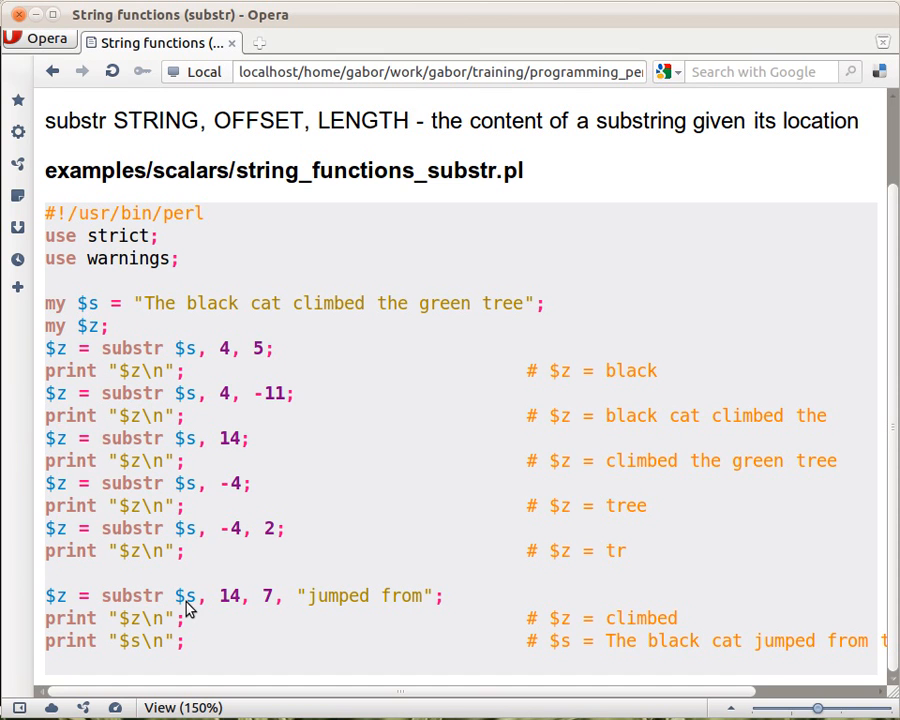
mouse_move(197, 610)
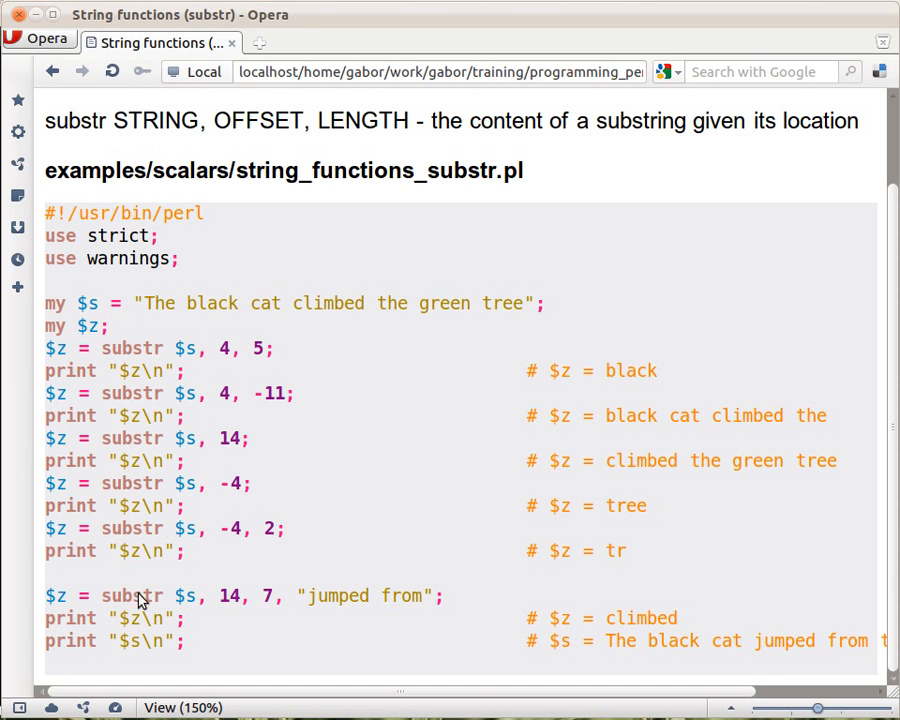
mouse_move(248, 617)
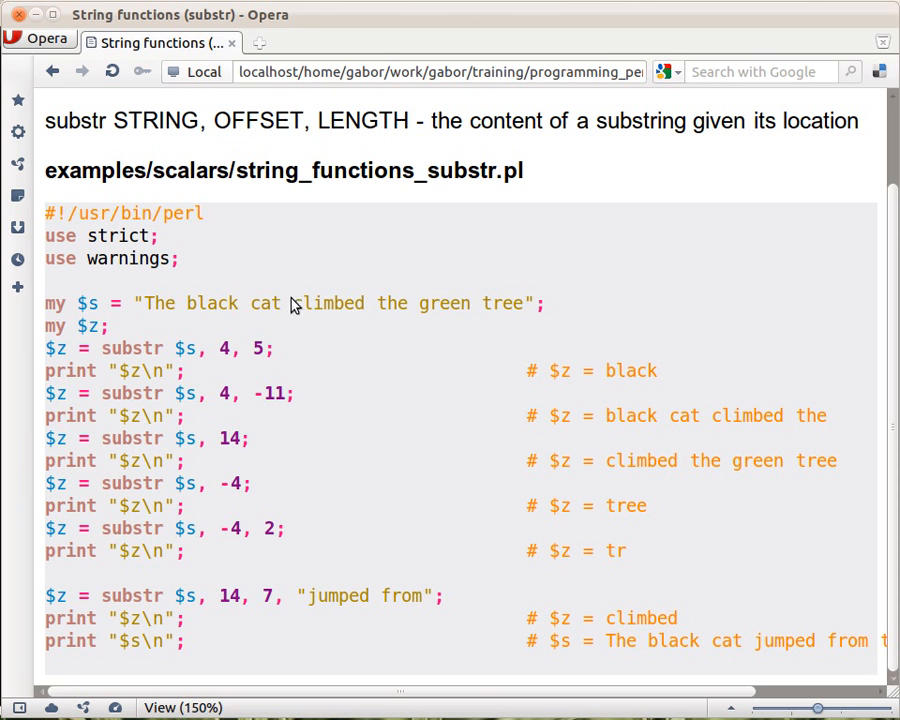
mouse_move(360, 318)
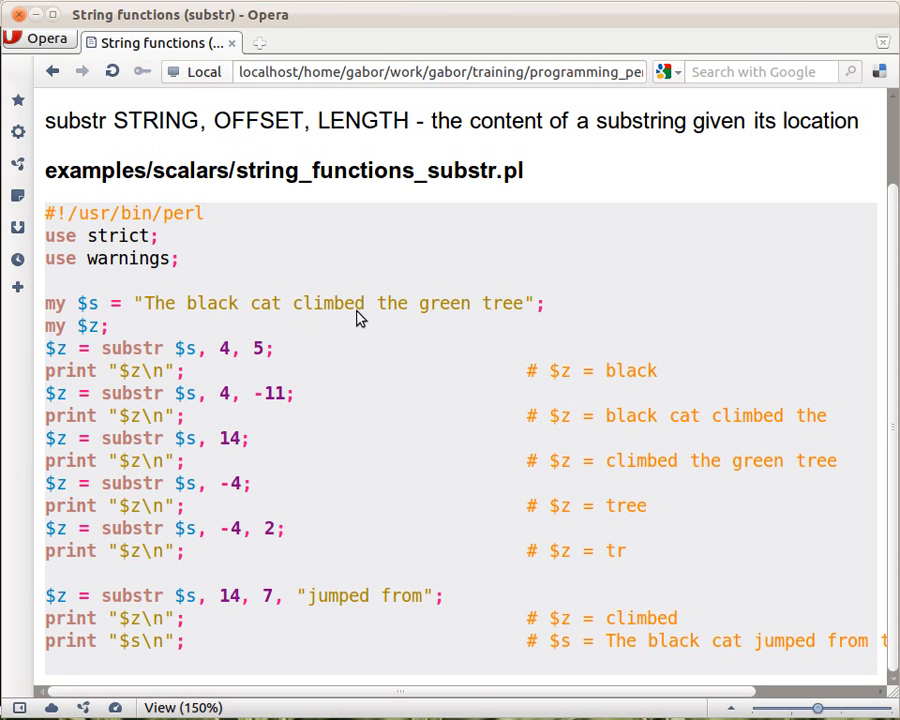
mouse_move(313, 608)
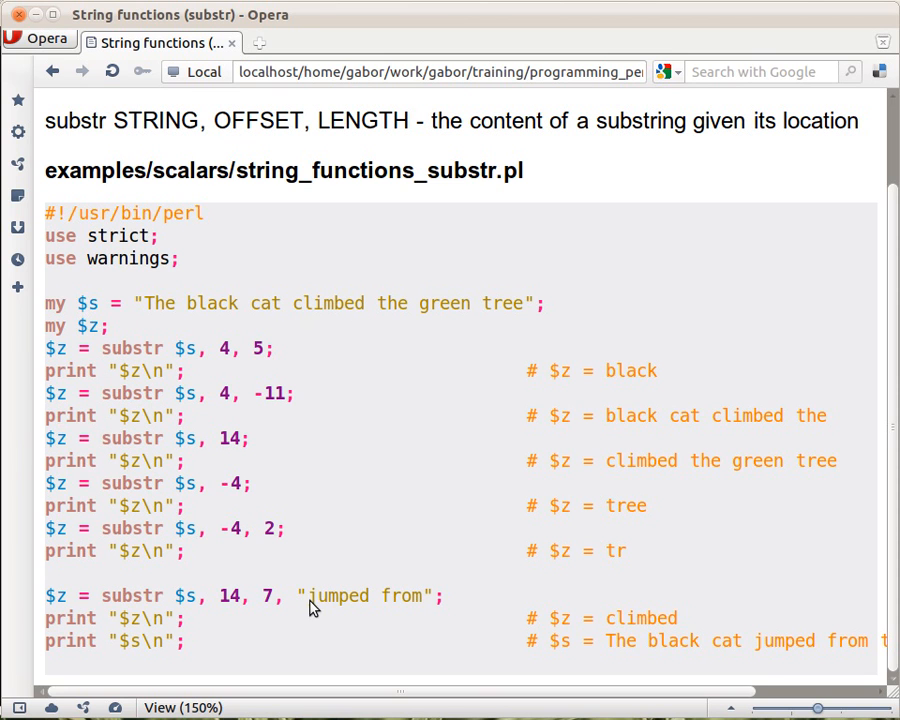
mouse_move(426, 611)
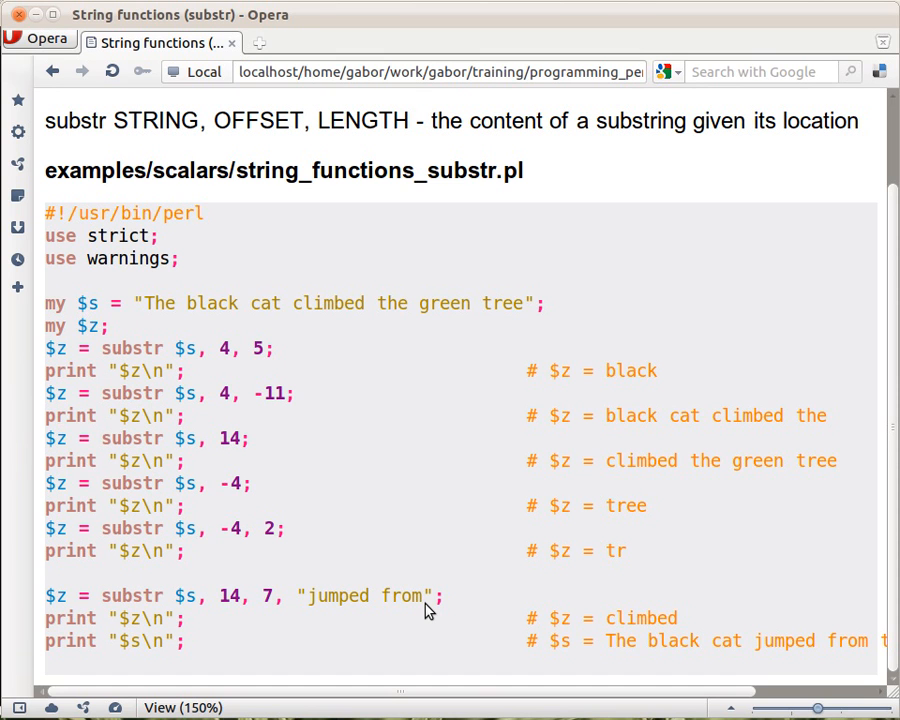
mouse_move(298, 596)
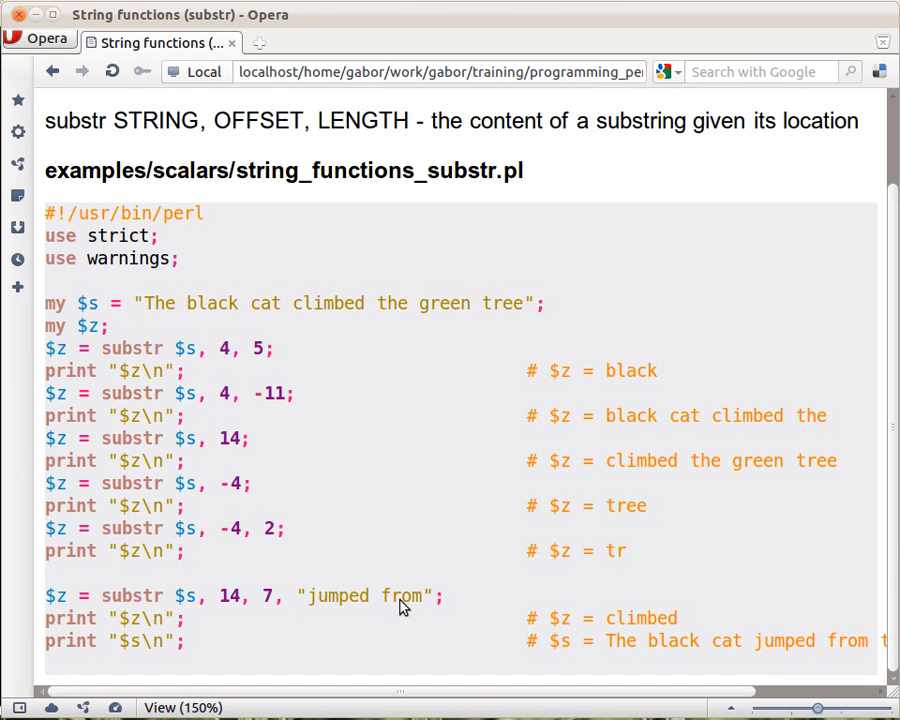
mouse_move(48, 348)
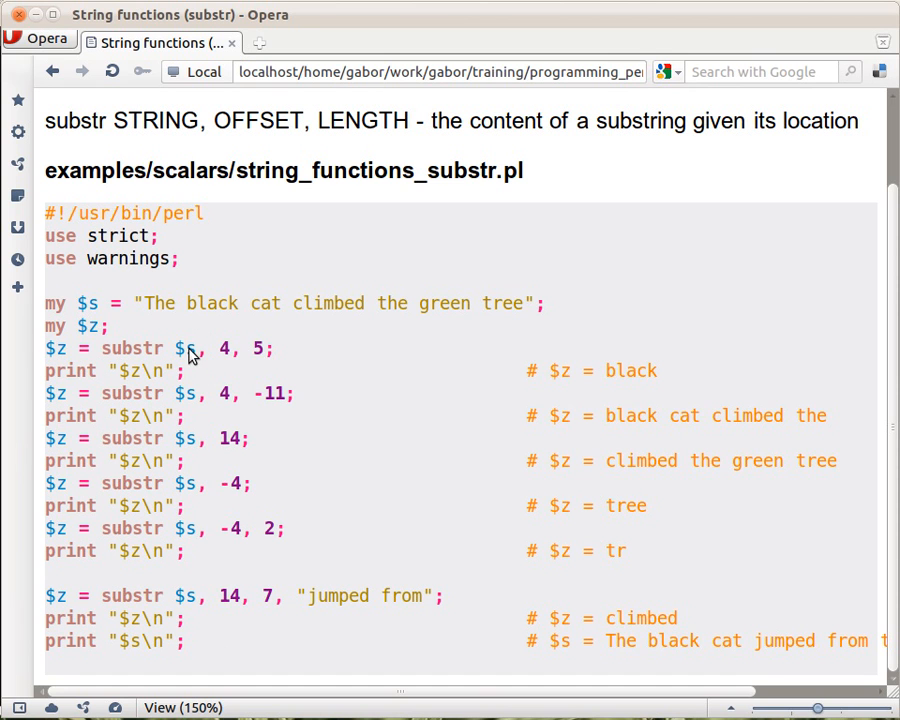
mouse_move(192, 628)
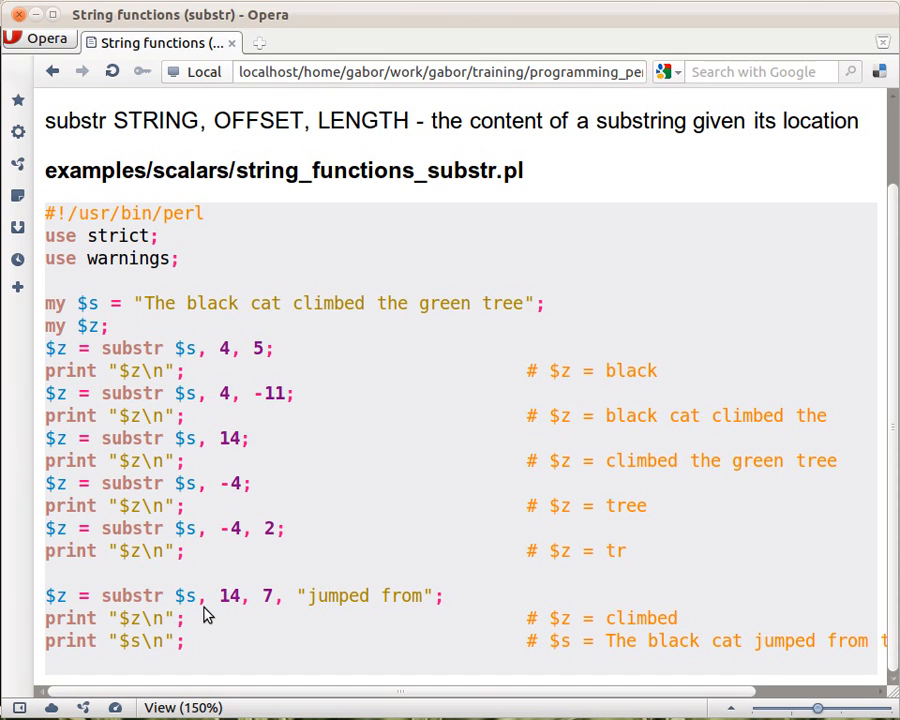
mouse_move(600, 656)
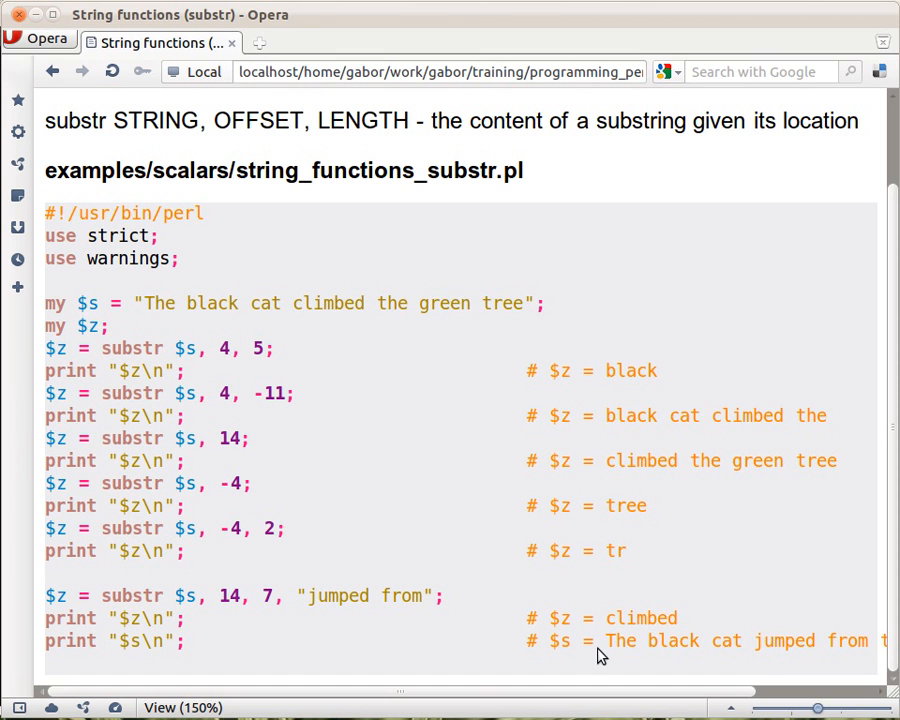
mouse_move(659, 657)
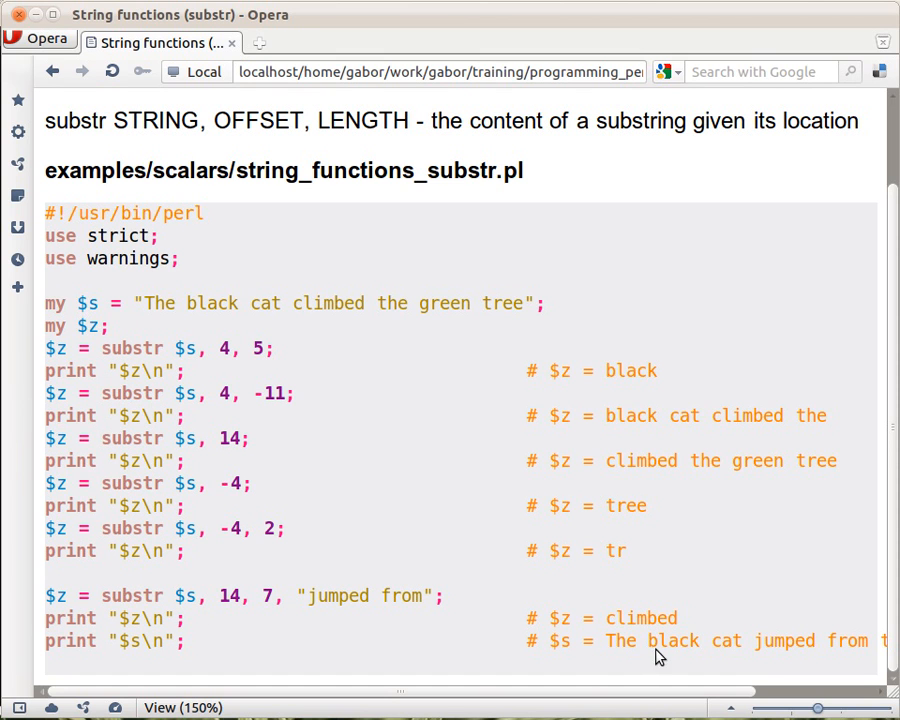
mouse_move(870, 655)
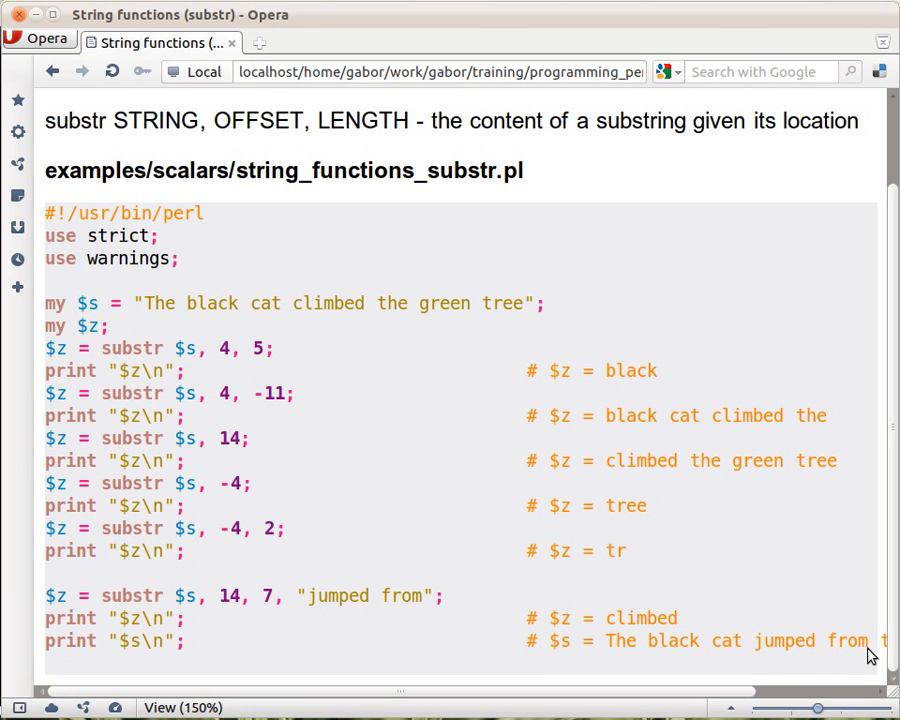
mouse_move(688, 659)
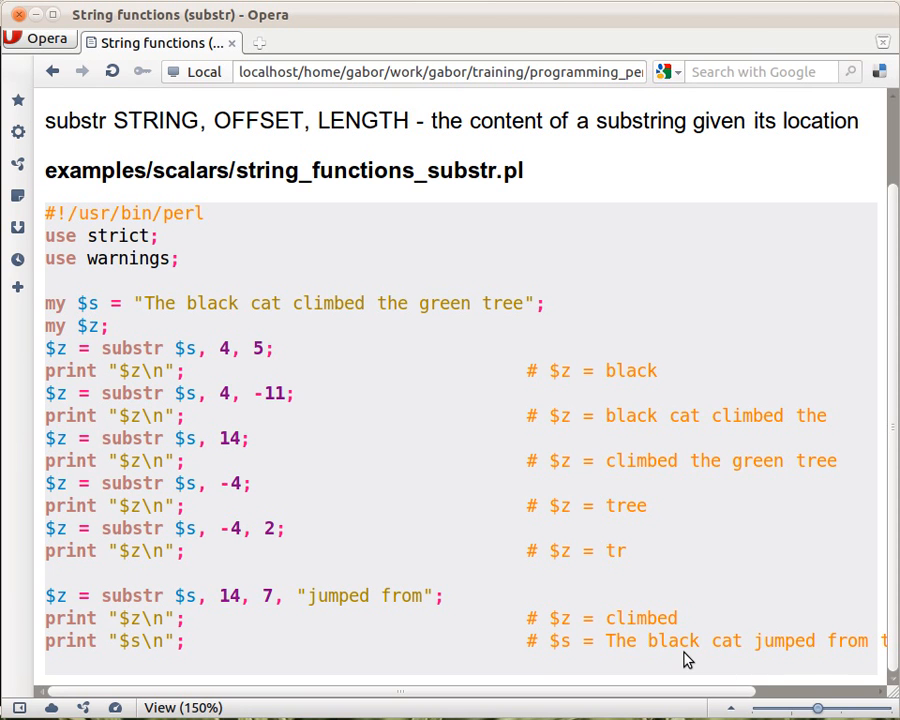
scroll("right", 3)
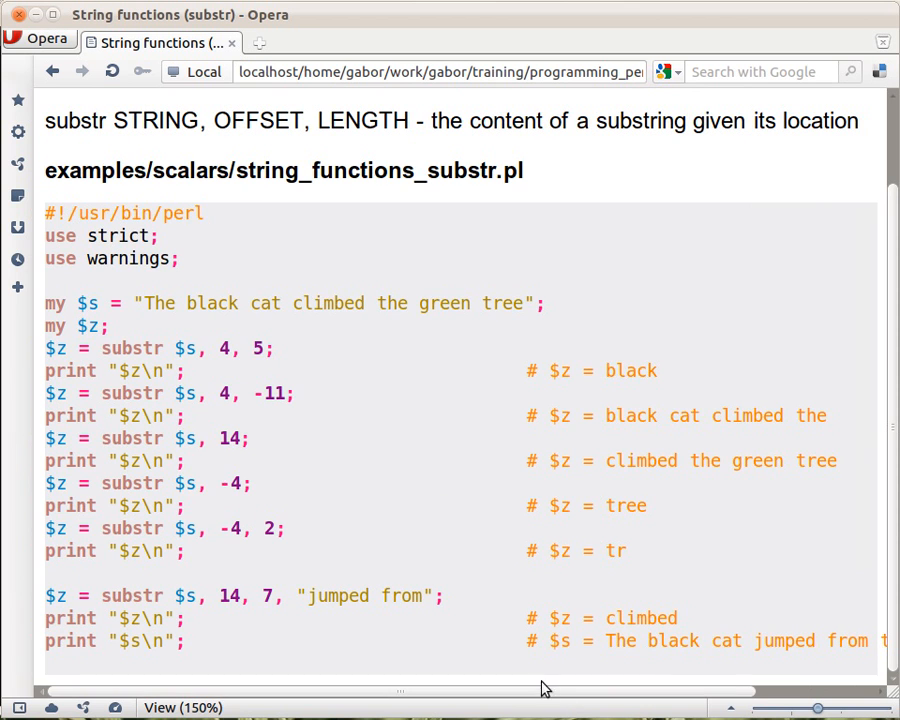
mouse_move(785, 648)
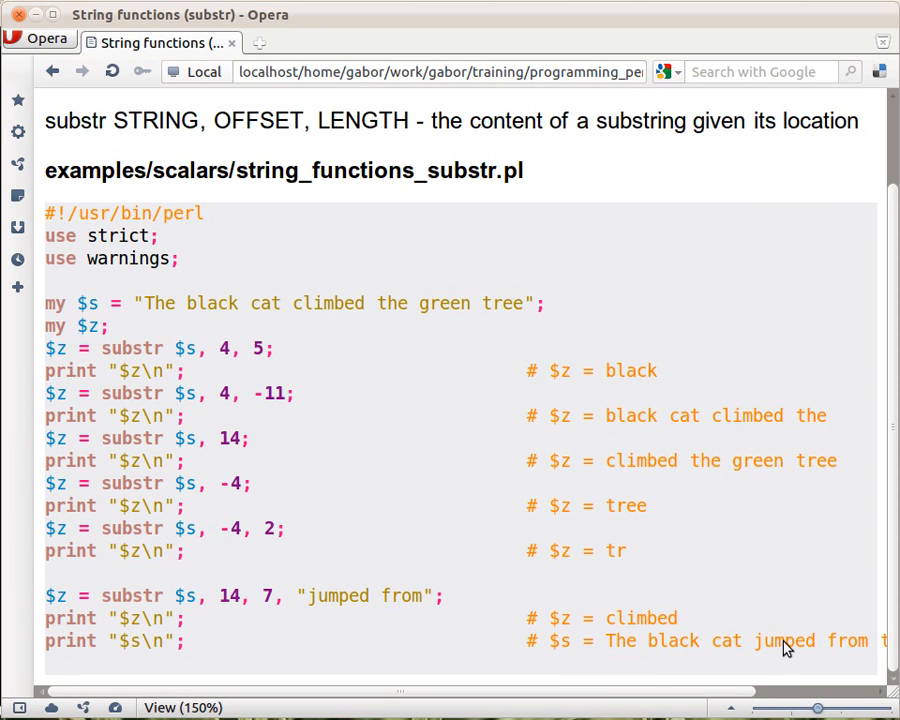
mouse_move(273, 300)
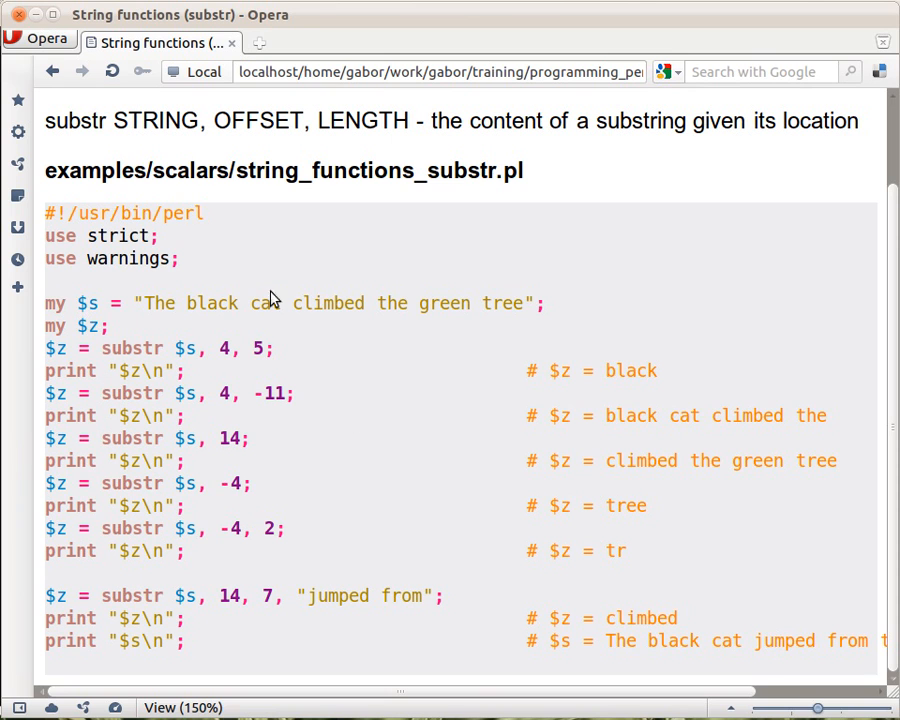
mouse_move(255, 597)
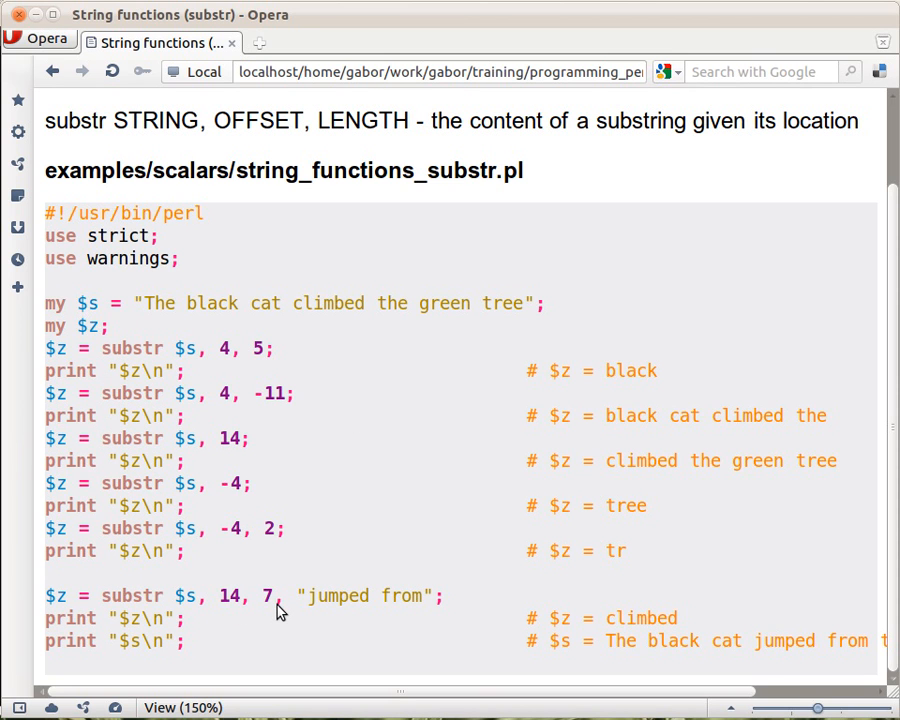
mouse_move(430, 605)
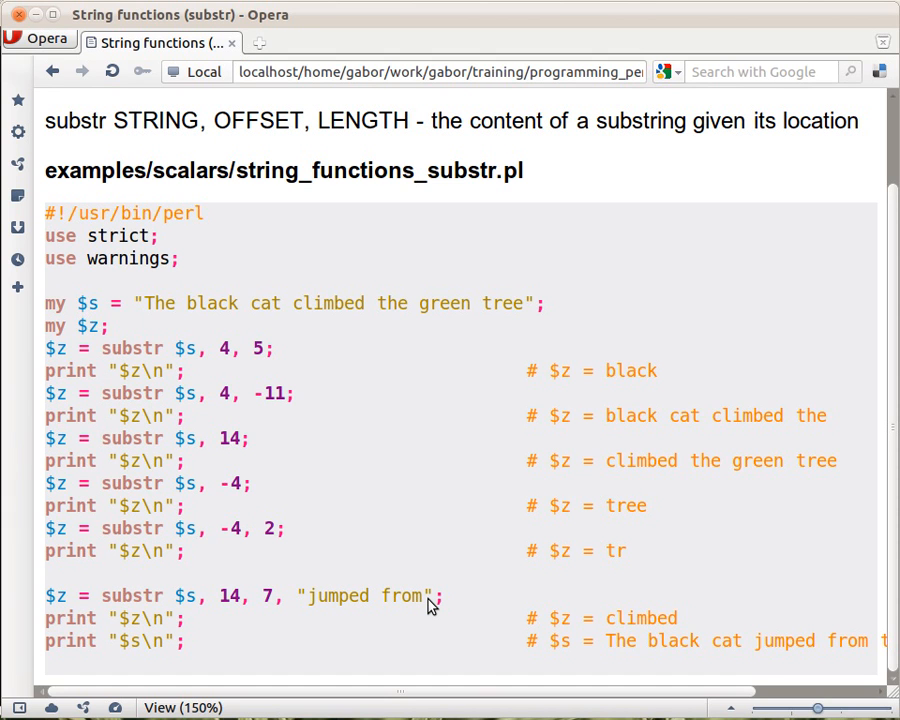